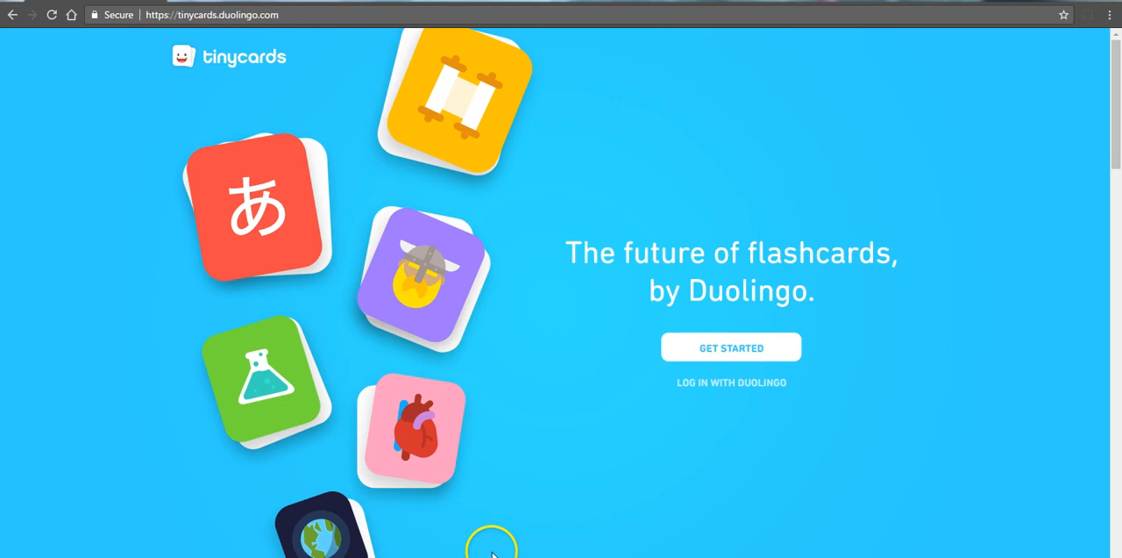
- Log in with Duolingo and page through featured decks until World Flags II appears
{"action": "left_click", "coordinate": [732, 347]}
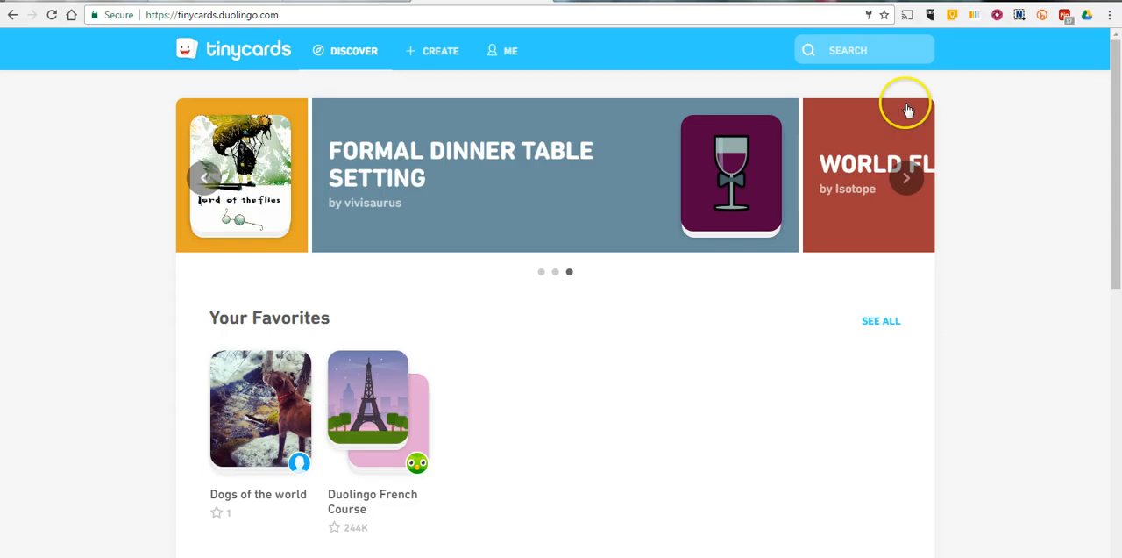
{"action": "left_click", "coordinate": [907, 177]}
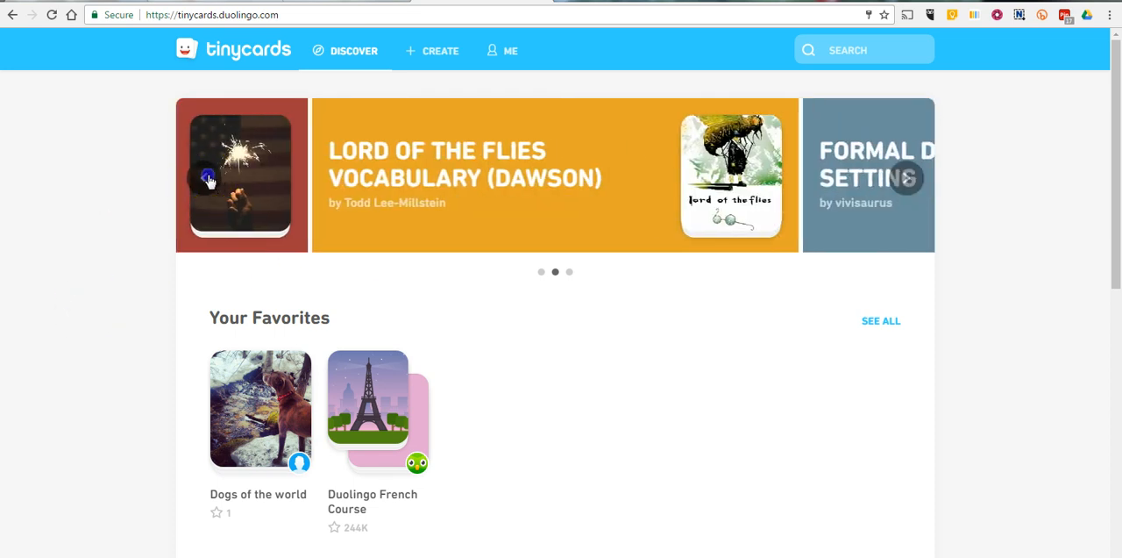
{"action": "left_click", "coordinate": [204, 177]}
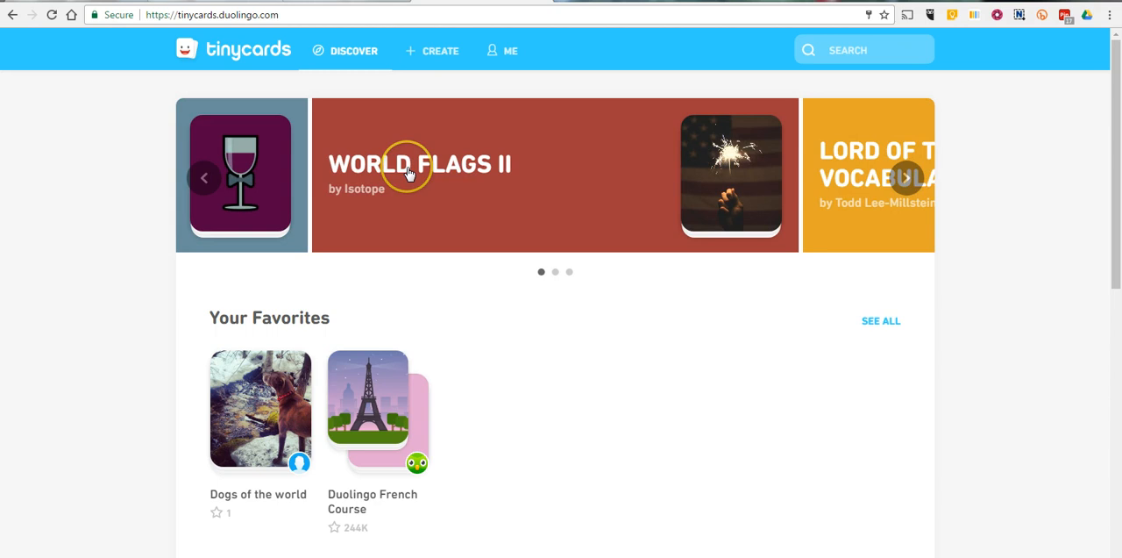
- Enter World Flags II, view its 42 cards, return to Lessons and start the first lesson
{"action": "left_click", "coordinate": [421, 172]}
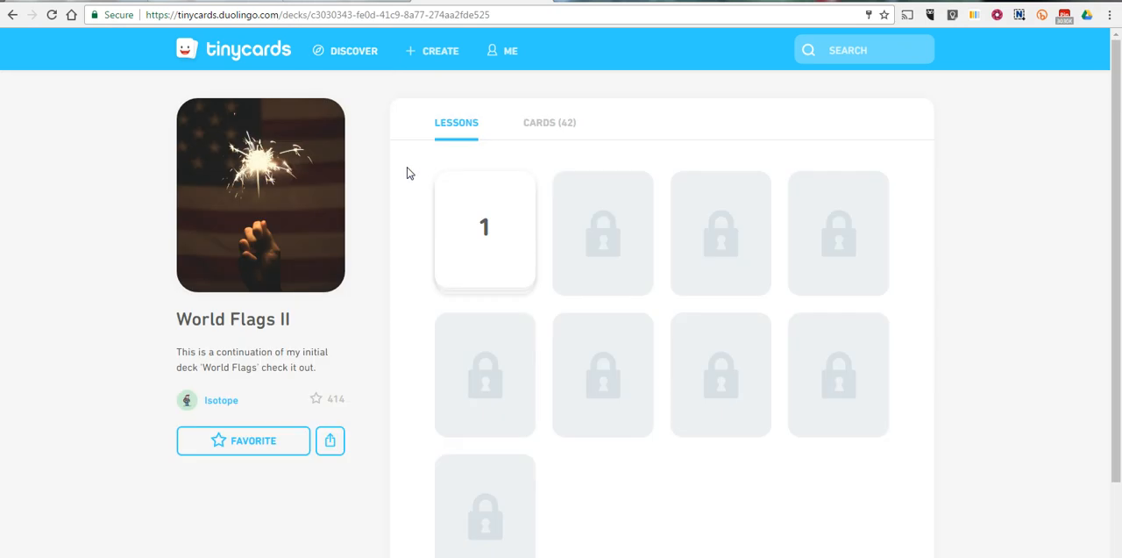
{"action": "mouse_move", "coordinate": [530, 373]}
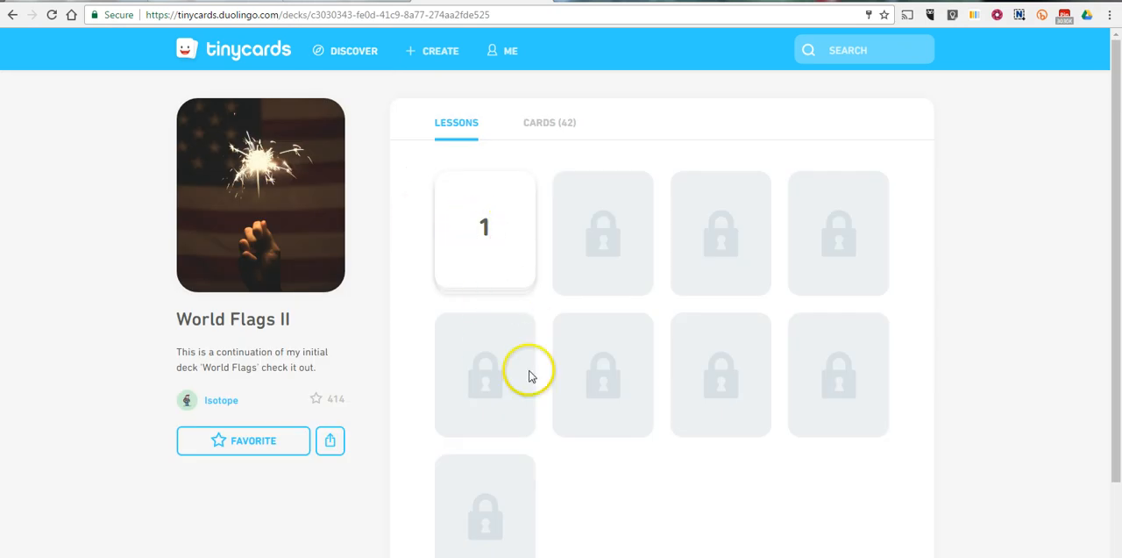
{"action": "mouse_move", "coordinate": [611, 312]}
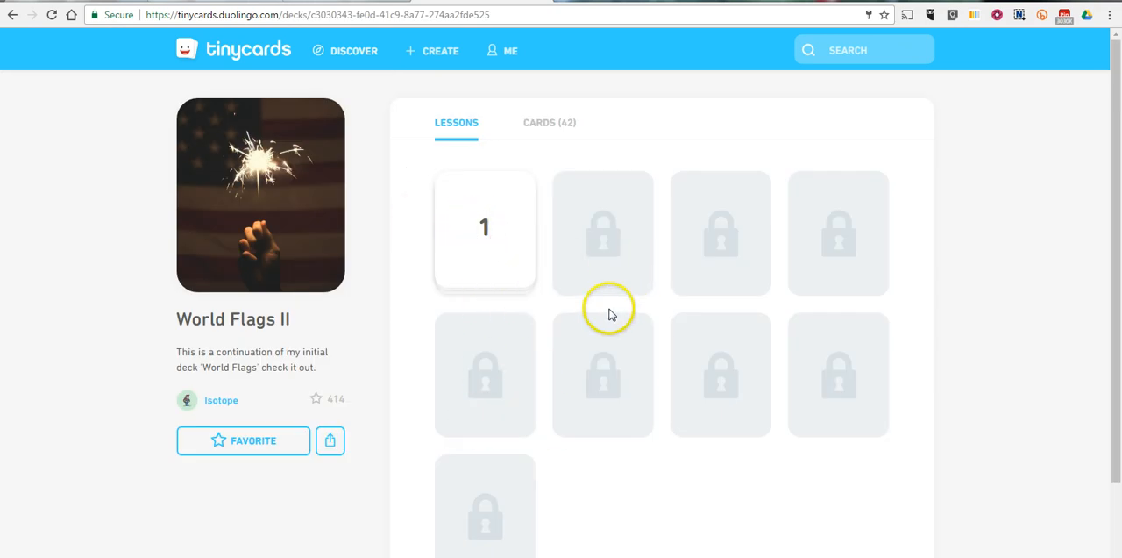
{"action": "mouse_move", "coordinate": [494, 245]}
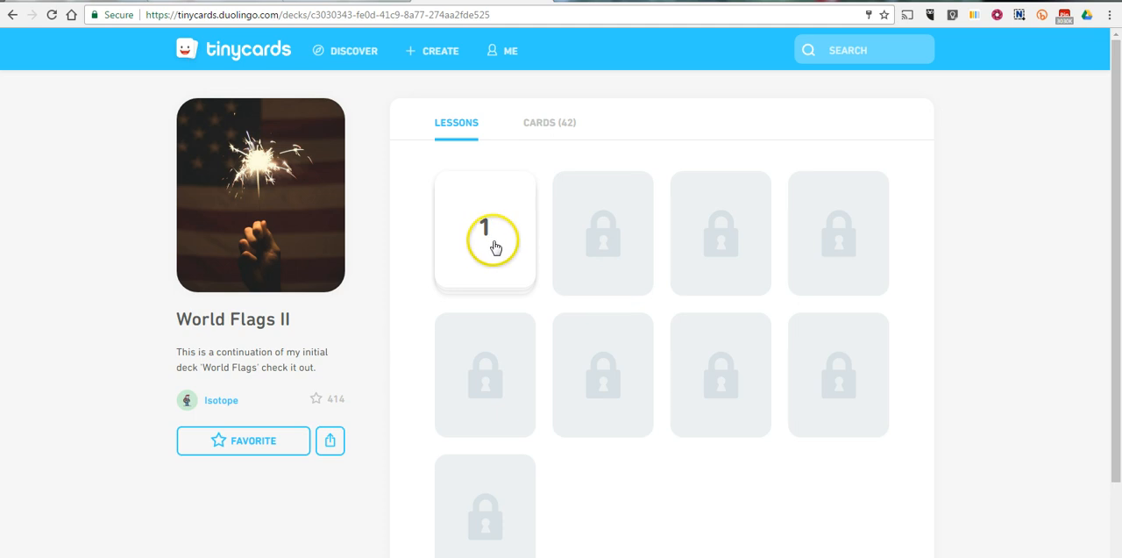
{"action": "mouse_move", "coordinate": [547, 140]}
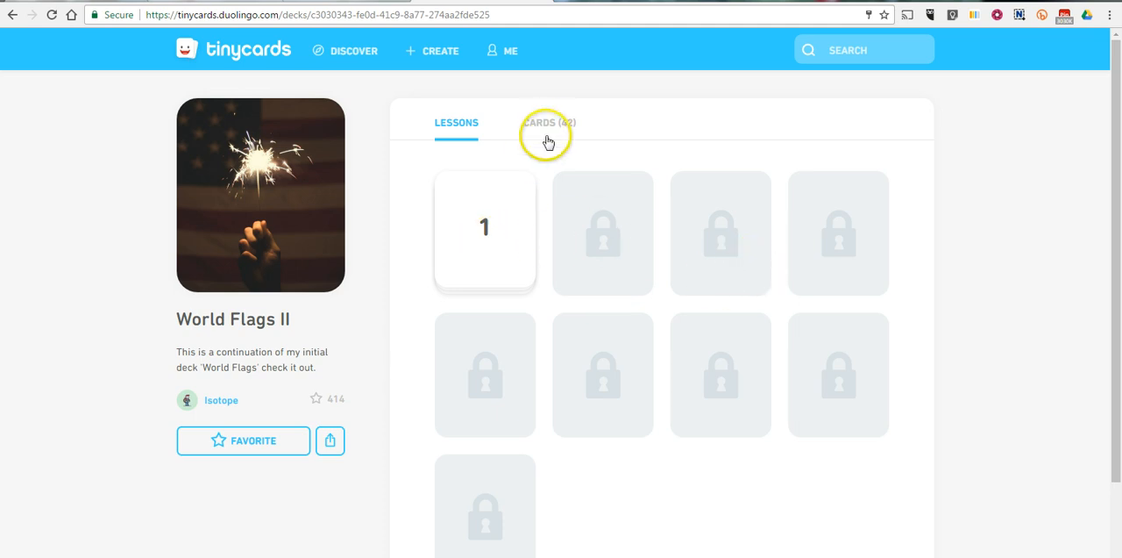
{"action": "left_click", "coordinate": [548, 123]}
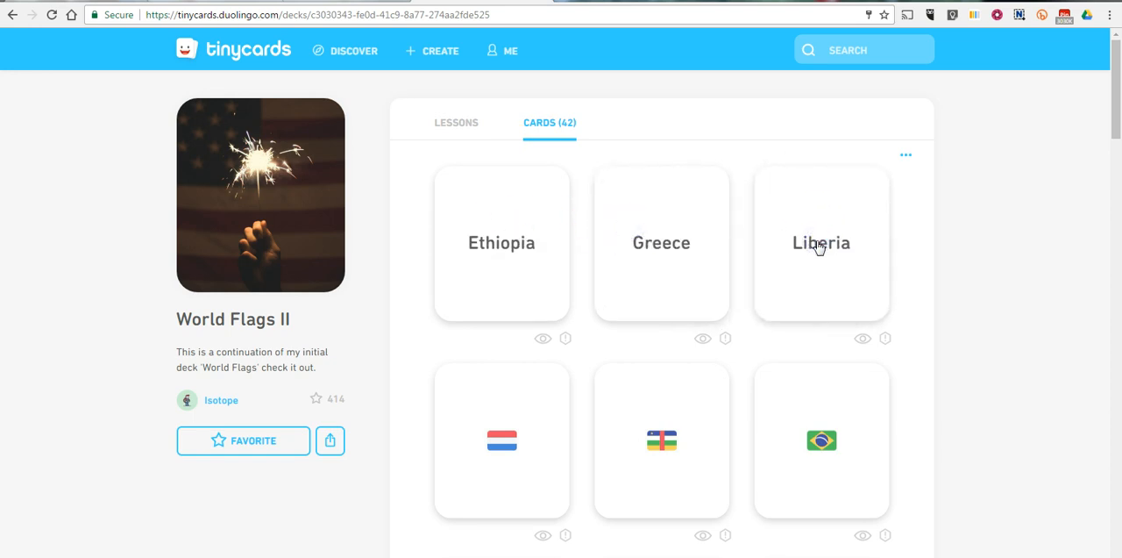
{"action": "left_click", "coordinate": [456, 123]}
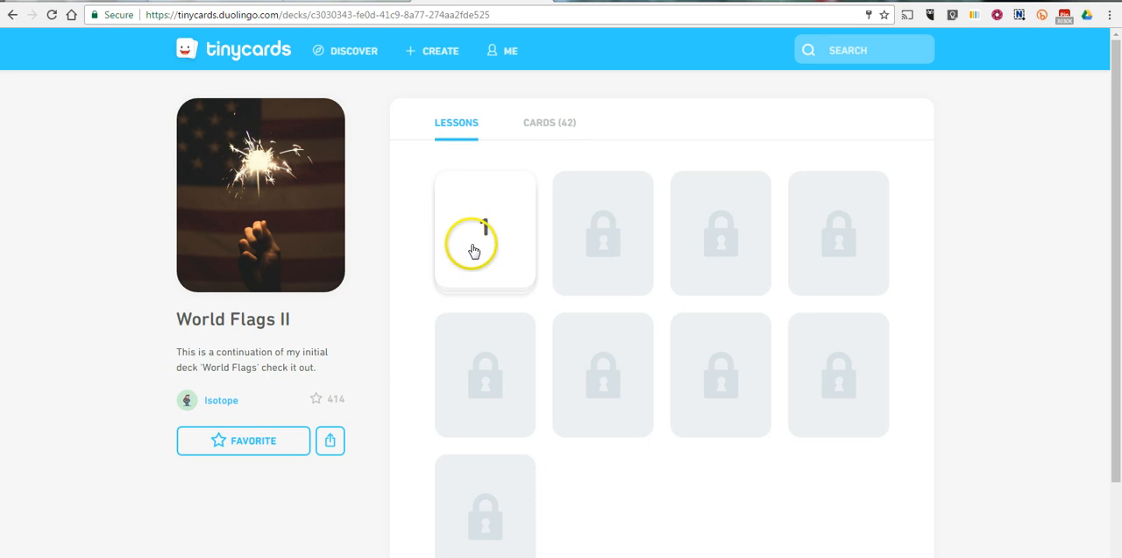
{"action": "left_click", "coordinate": [474, 242]}
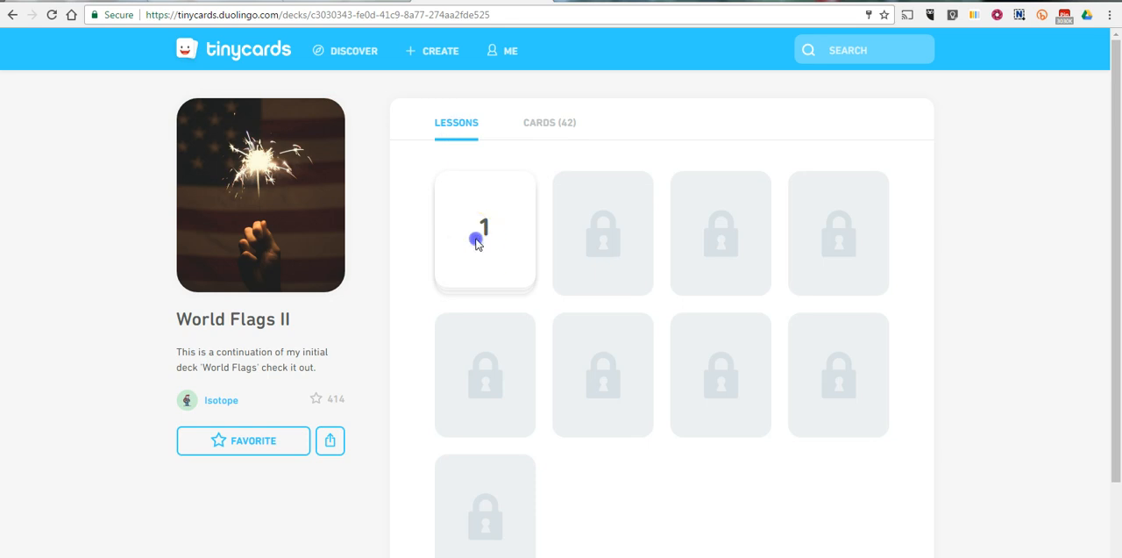
{"action": "left_click", "coordinate": [484, 232]}
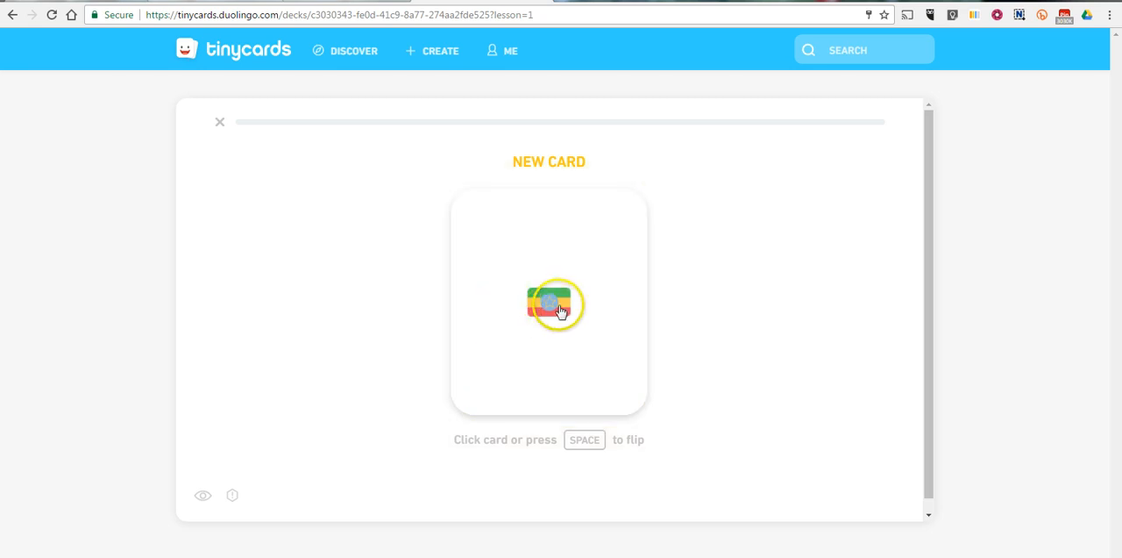
{"action": "left_click", "coordinate": [554, 305]}
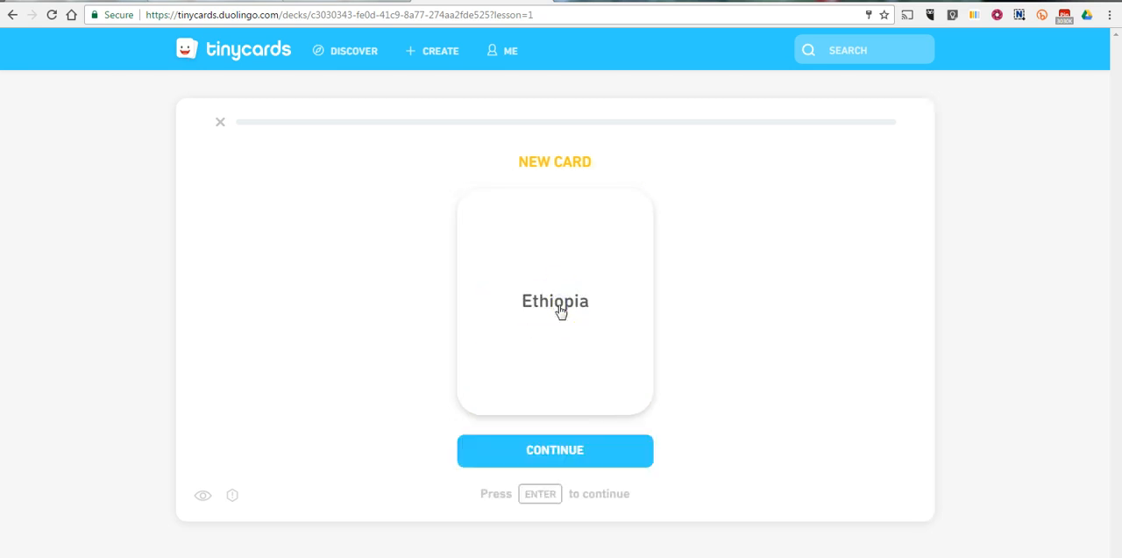
{"action": "left_click", "coordinate": [554, 451]}
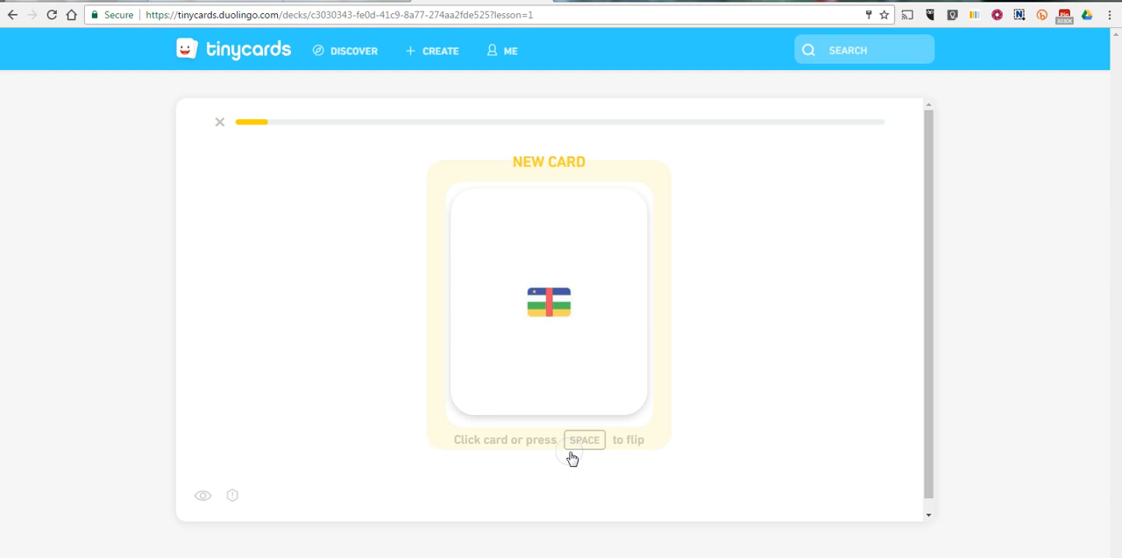
{"action": "left_click", "coordinate": [547, 303]}
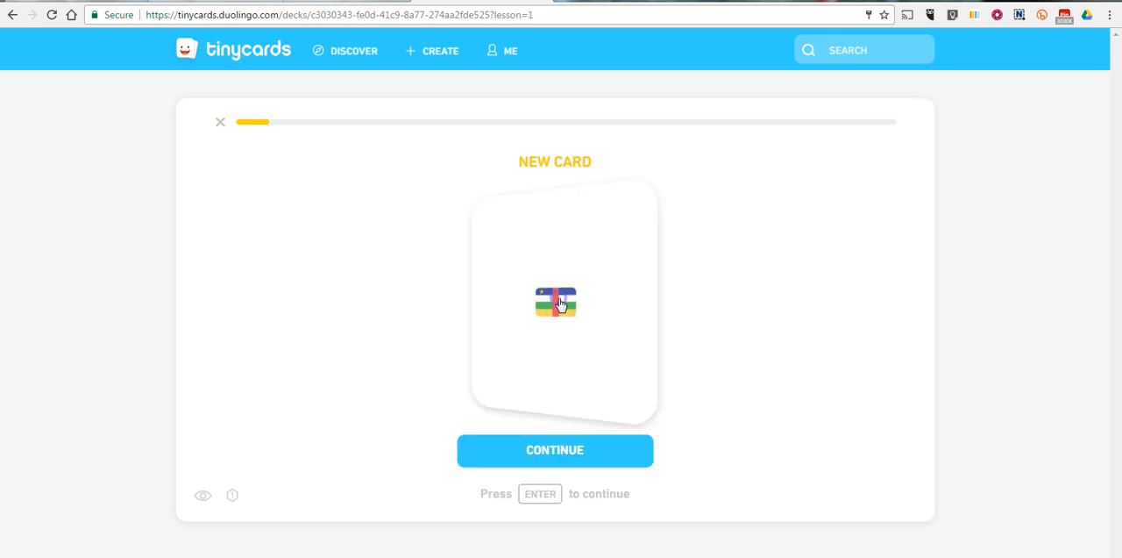
{"action": "left_click", "coordinate": [554, 449]}
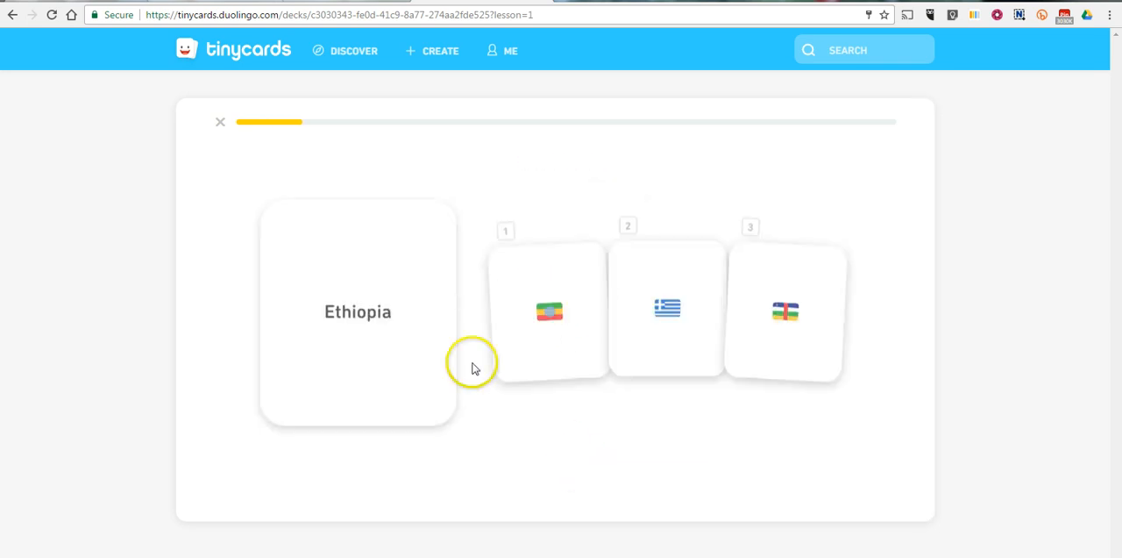
{"action": "mouse_move", "coordinate": [493, 412]}
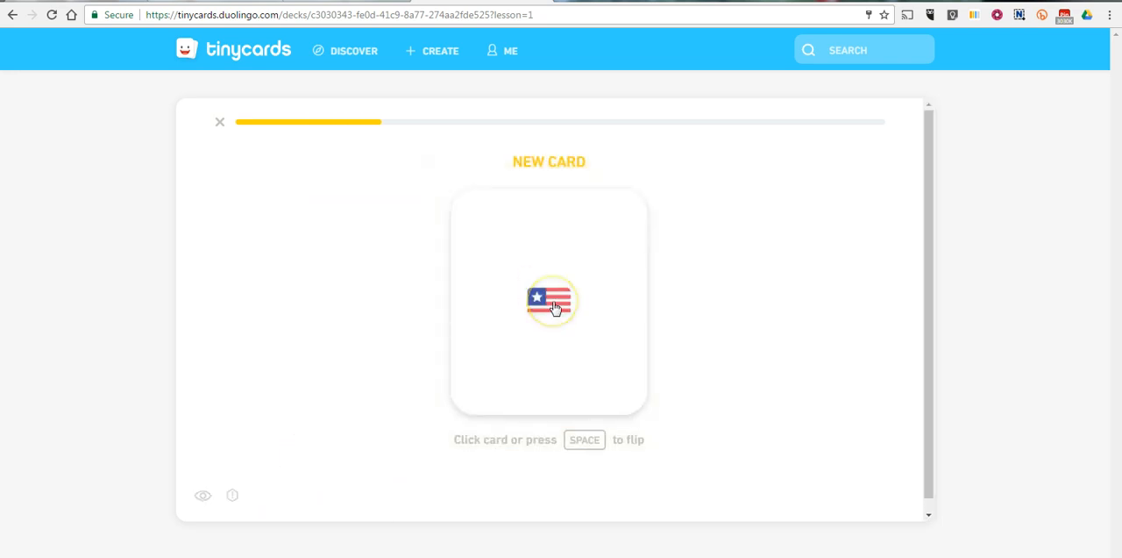
{"action": "left_click", "coordinate": [550, 306]}
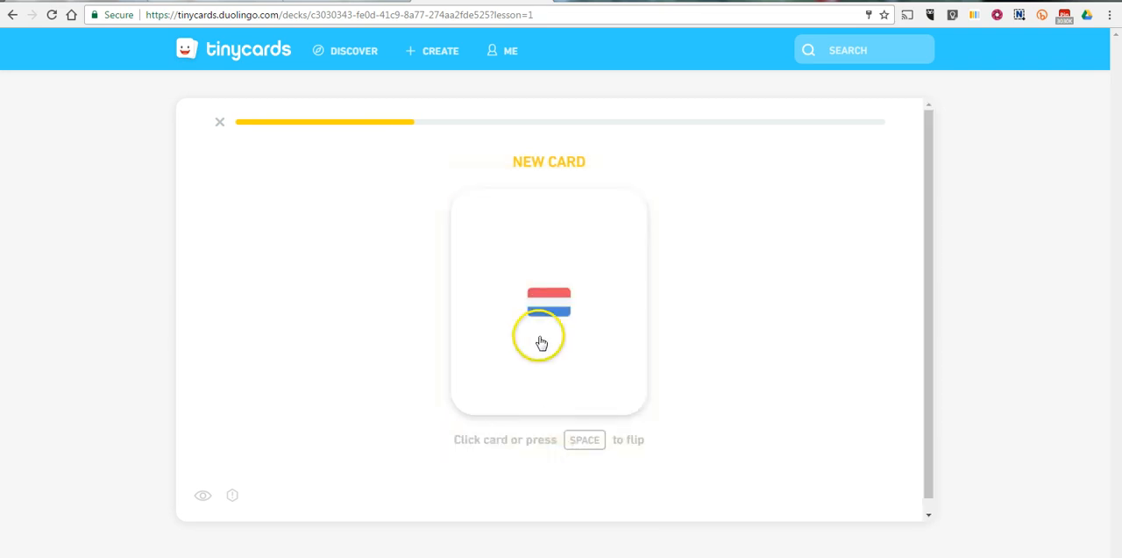
{"action": "left_click", "coordinate": [540, 340]}
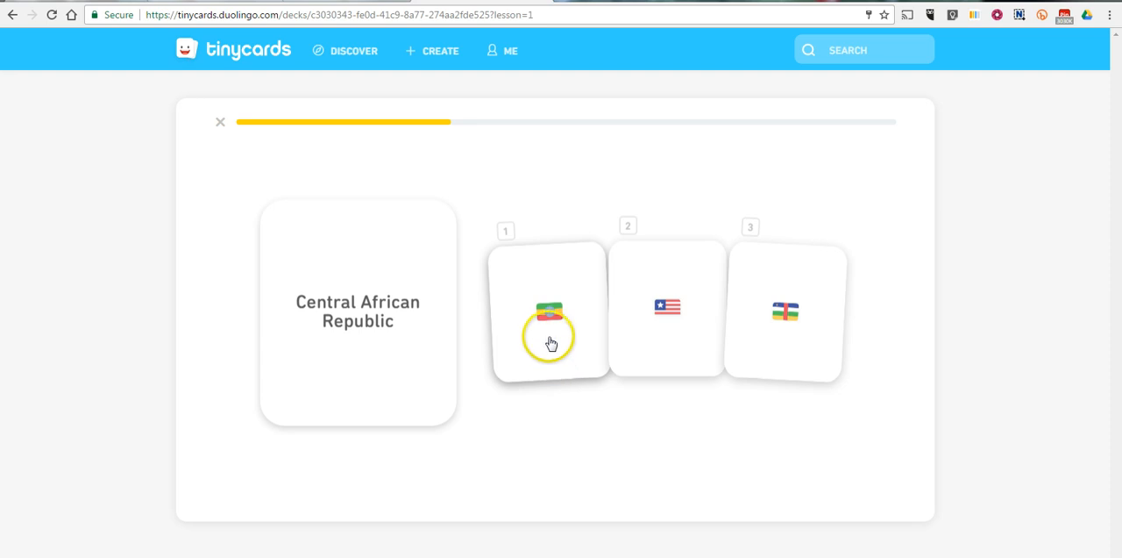
{"action": "mouse_move", "coordinate": [770, 339]}
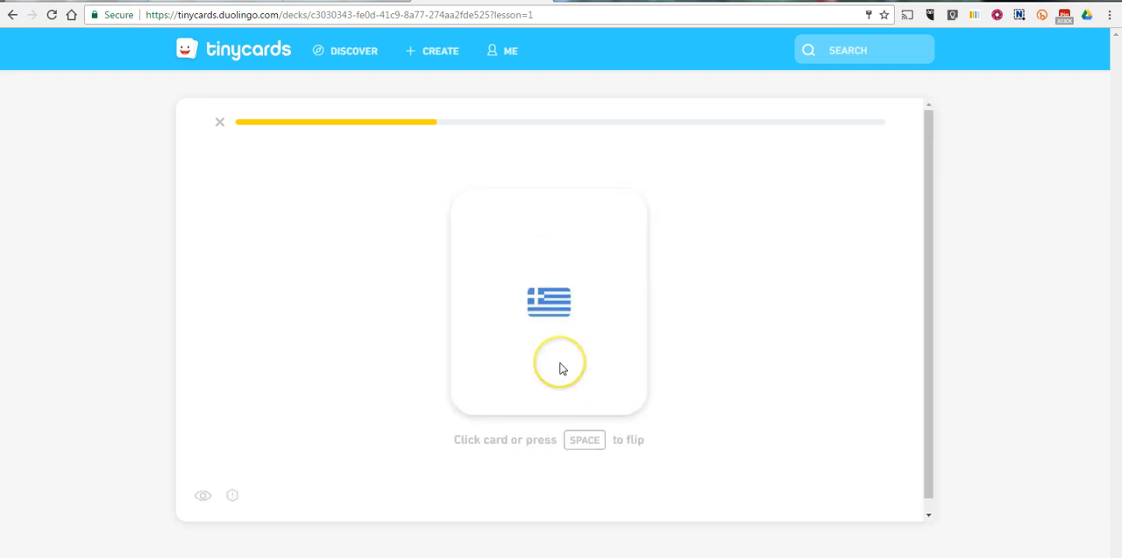
{"action": "left_click", "coordinate": [560, 367]}
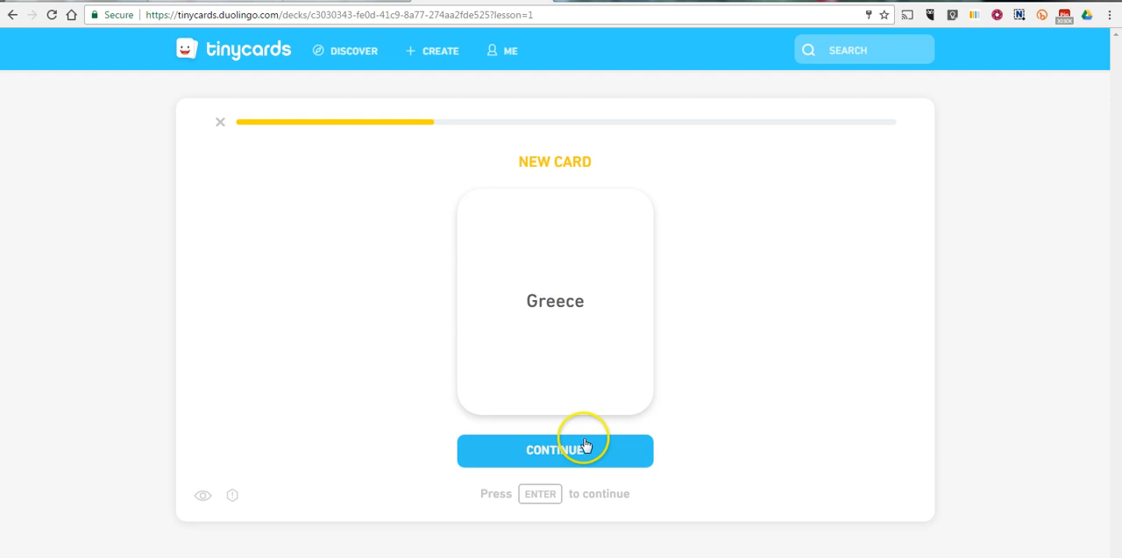
{"action": "left_click", "coordinate": [554, 450]}
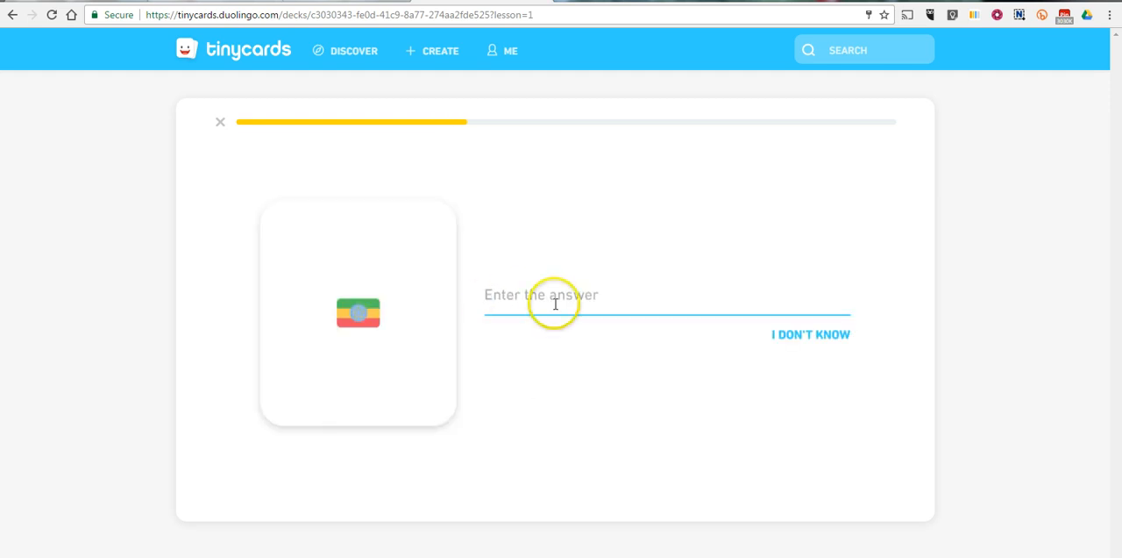
{"action": "left_click", "coordinate": [554, 305]}
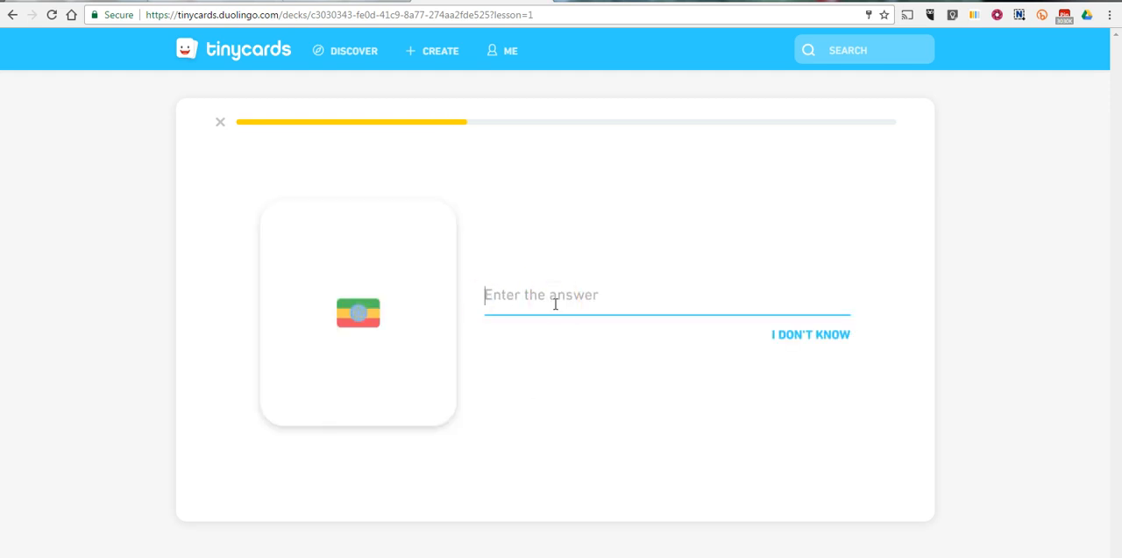
{"action": "type", "text": "Libera"}
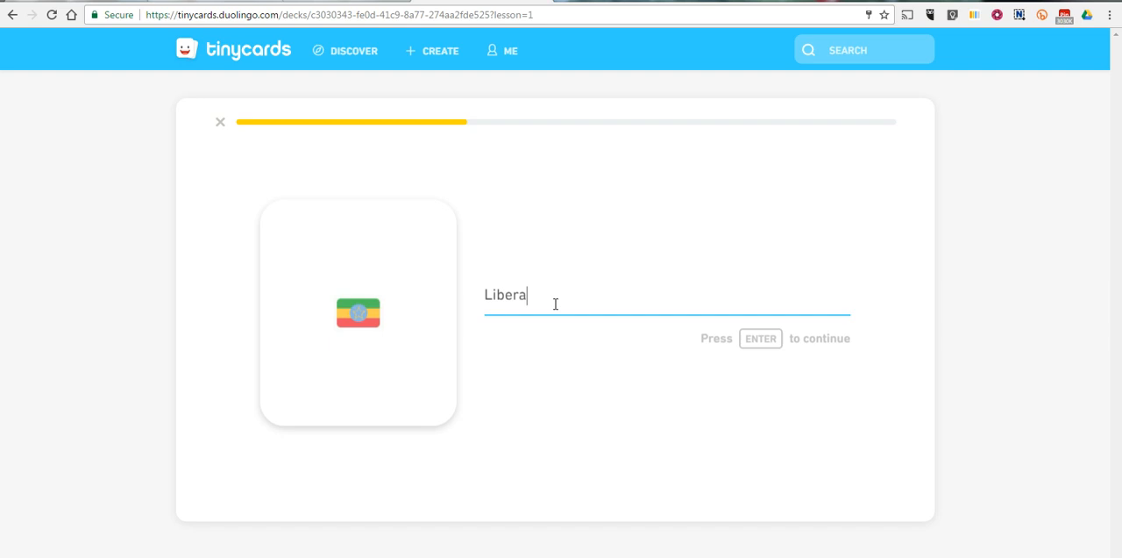
{"action": "key", "text": "Enter"}
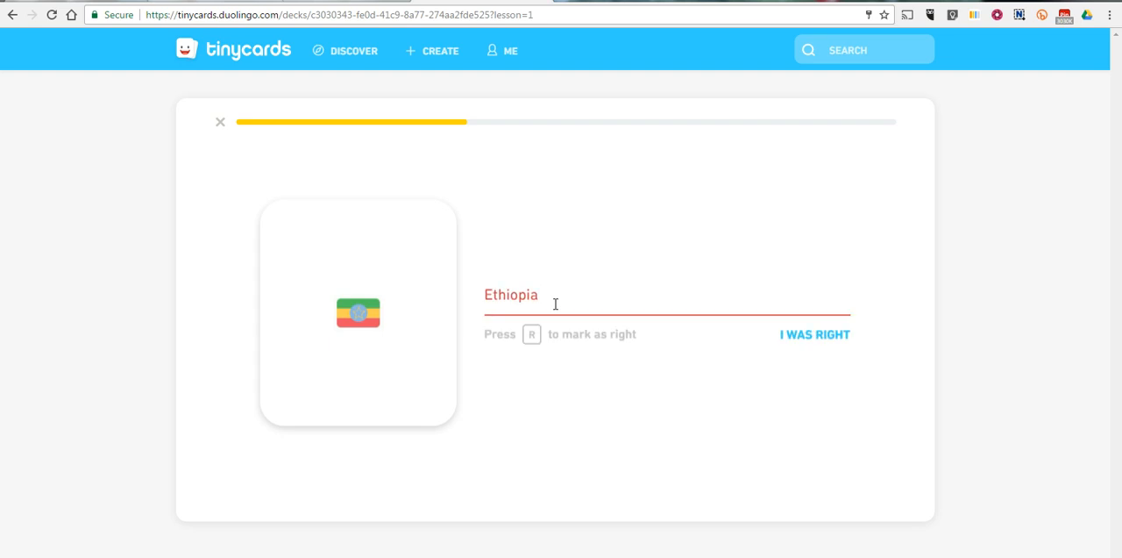
{"action": "left_click", "coordinate": [221, 123]}
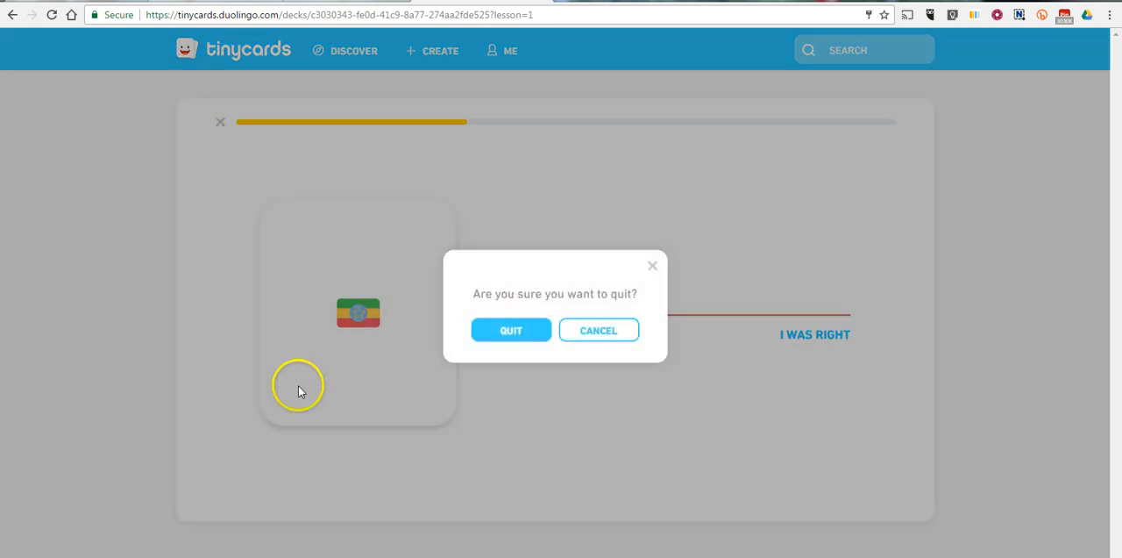
{"action": "left_click", "coordinate": [510, 330]}
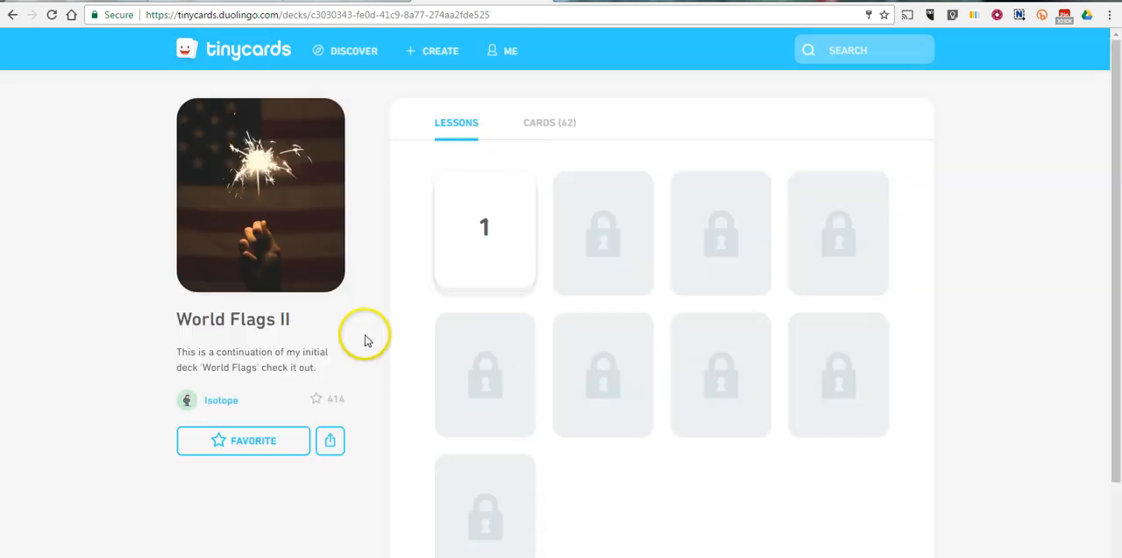
{"action": "mouse_move", "coordinate": [330, 179]}
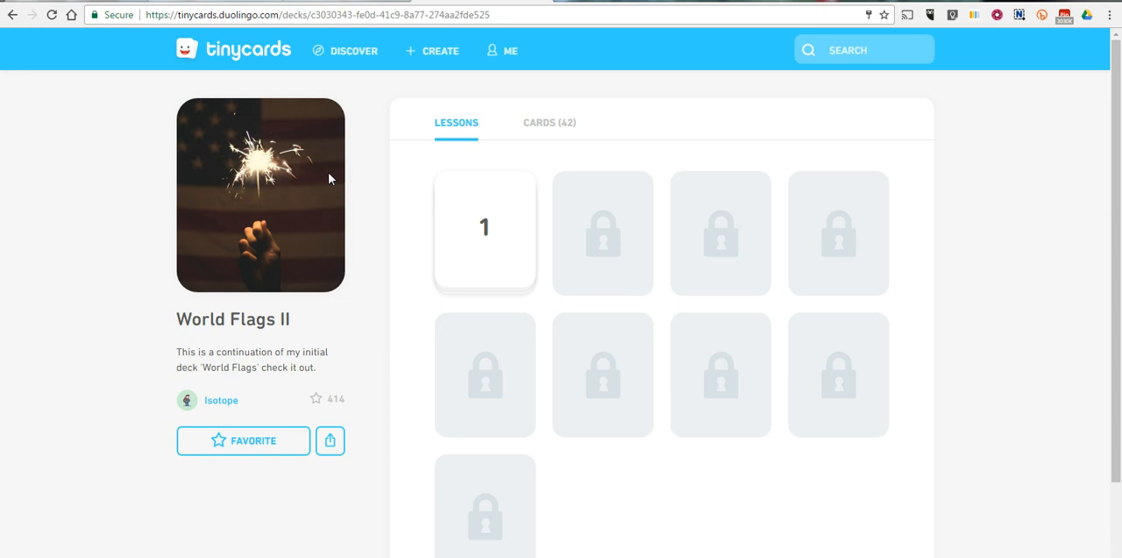
{"action": "mouse_move", "coordinate": [438, 54]}
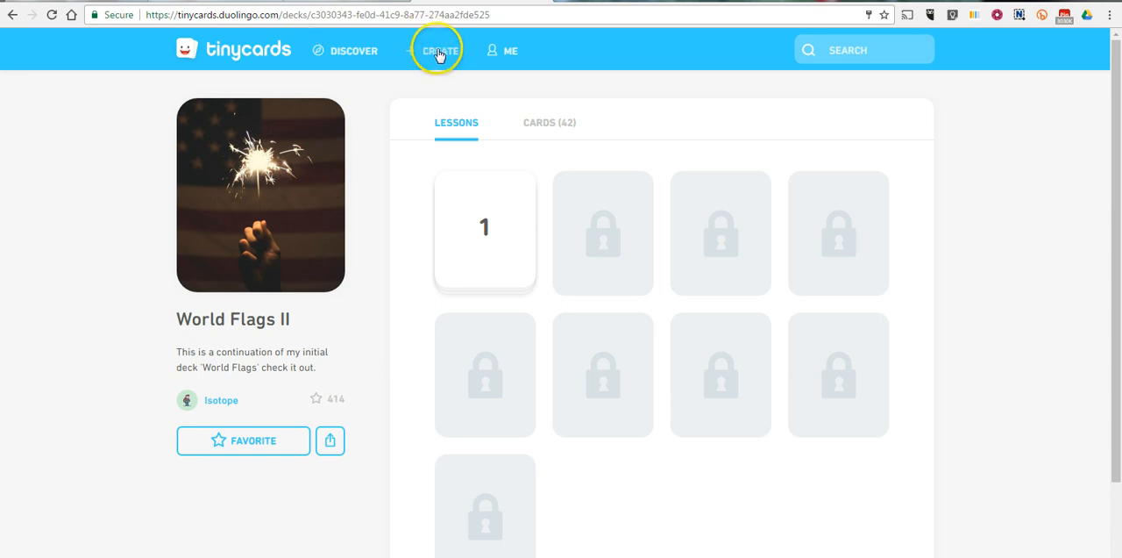
- Go to Create for a new deck and start choosing its cover image
{"action": "left_click", "coordinate": [435, 49]}
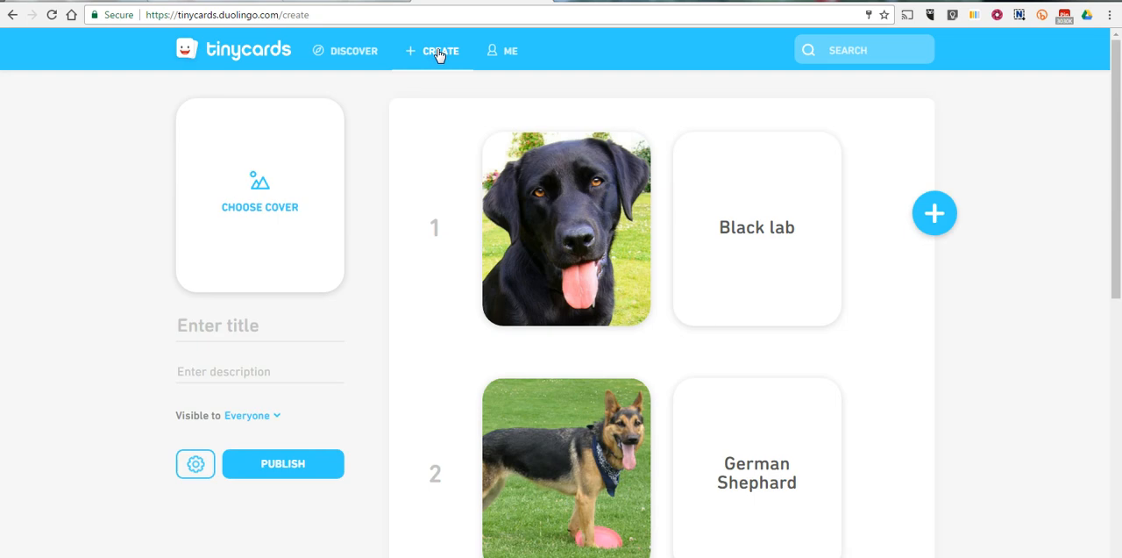
{"action": "mouse_move", "coordinate": [842, 309]}
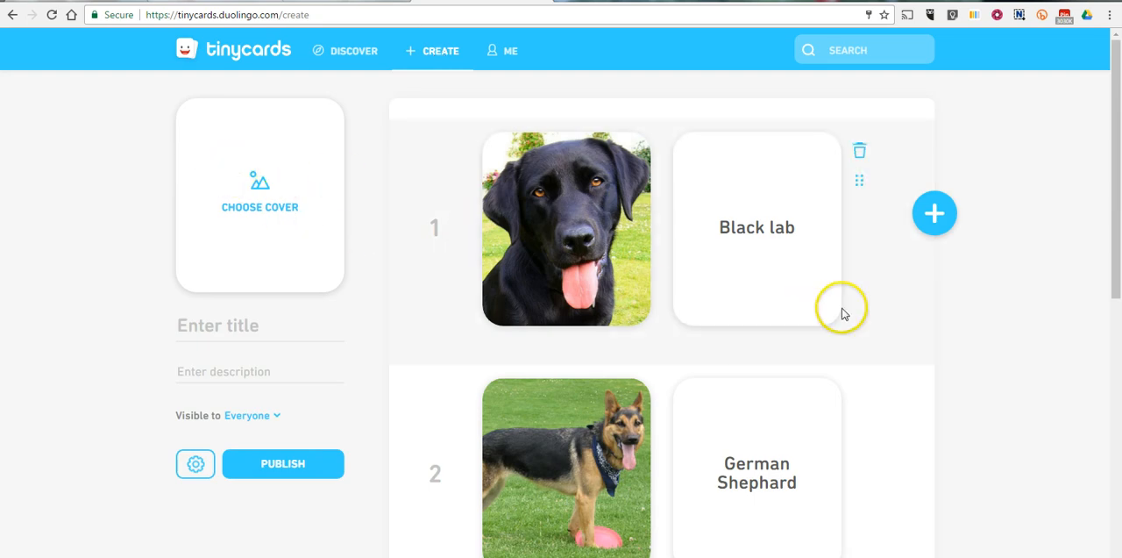
{"action": "scroll", "scroll_direction": "down", "scroll_amount": 3}
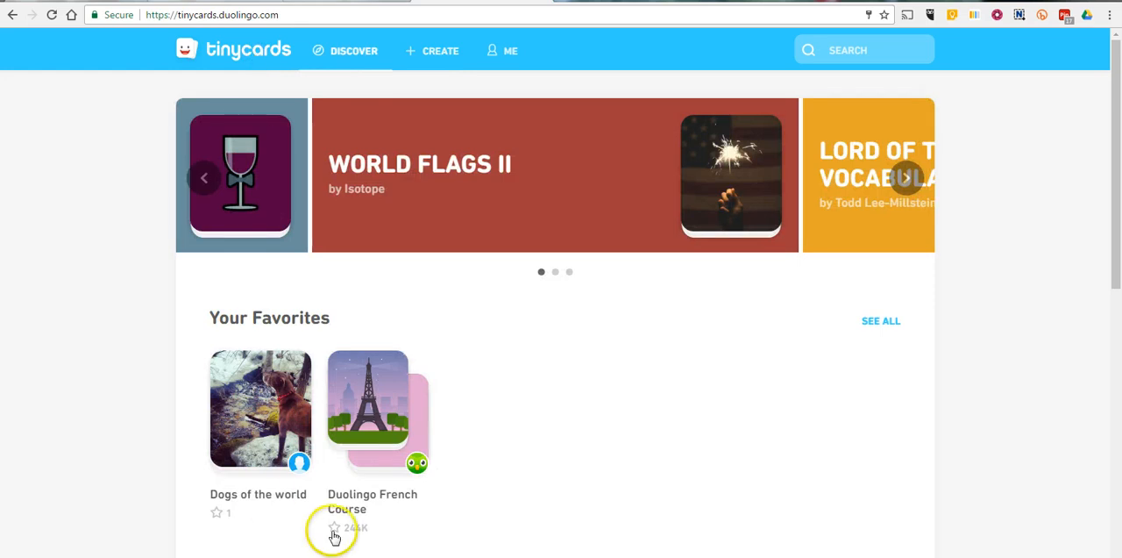
{"action": "left_click", "coordinate": [438, 50]}
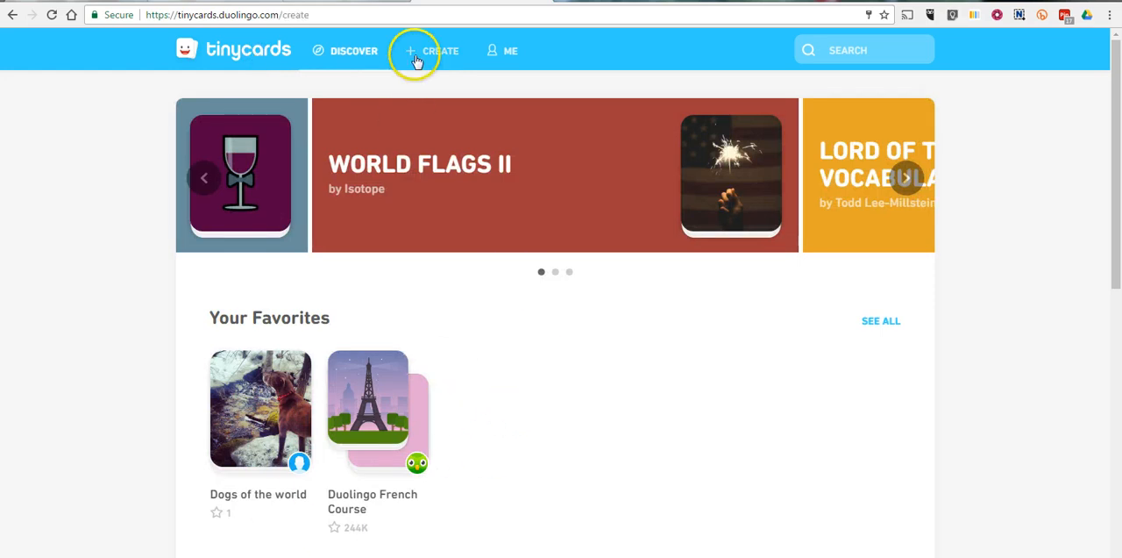
{"action": "left_click", "coordinate": [439, 50]}
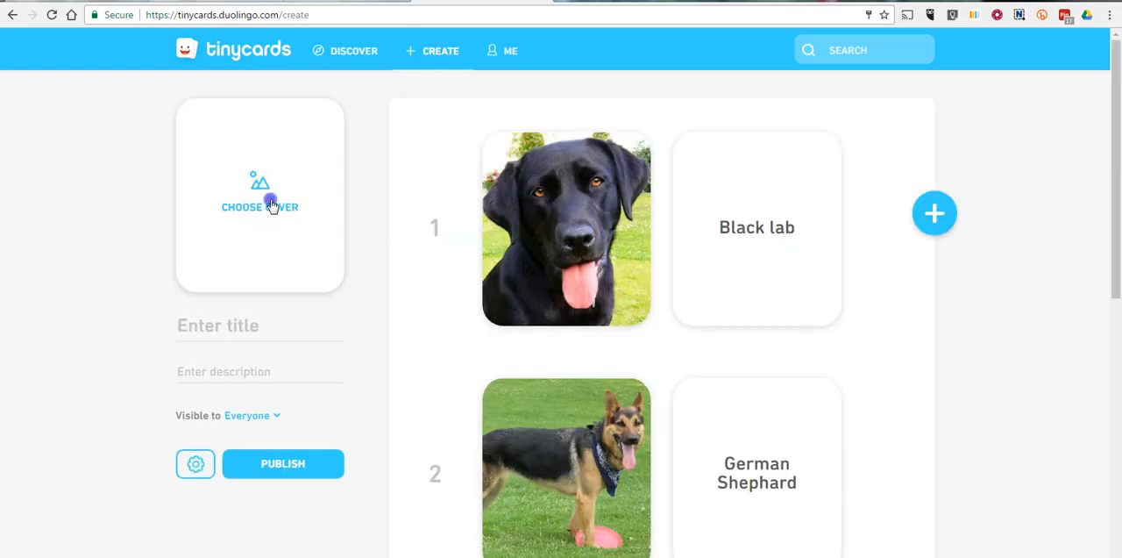
{"action": "left_click", "coordinate": [259, 193]}
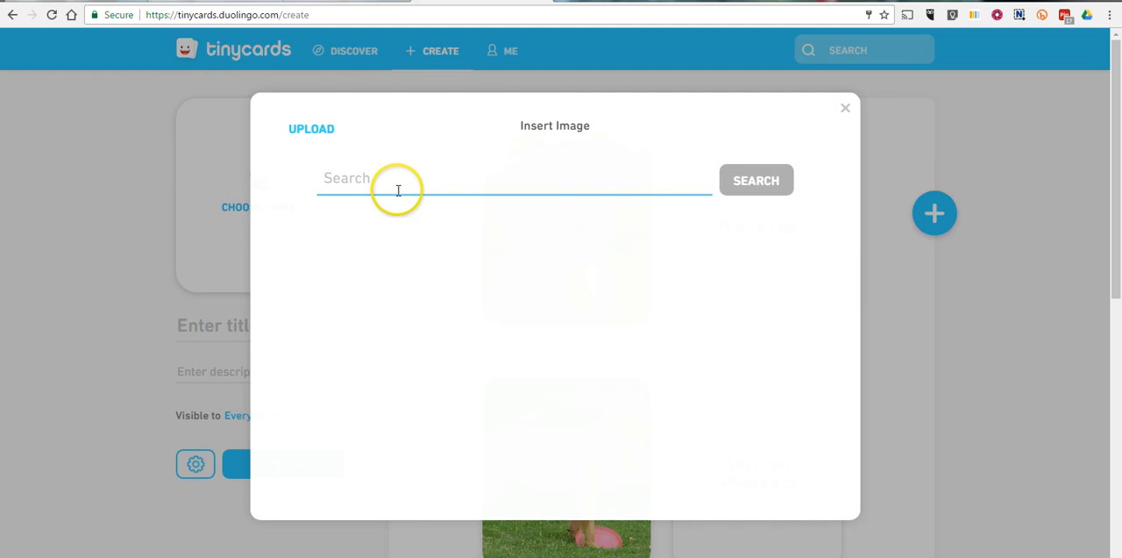
{"action": "mouse_move", "coordinate": [280, 128]}
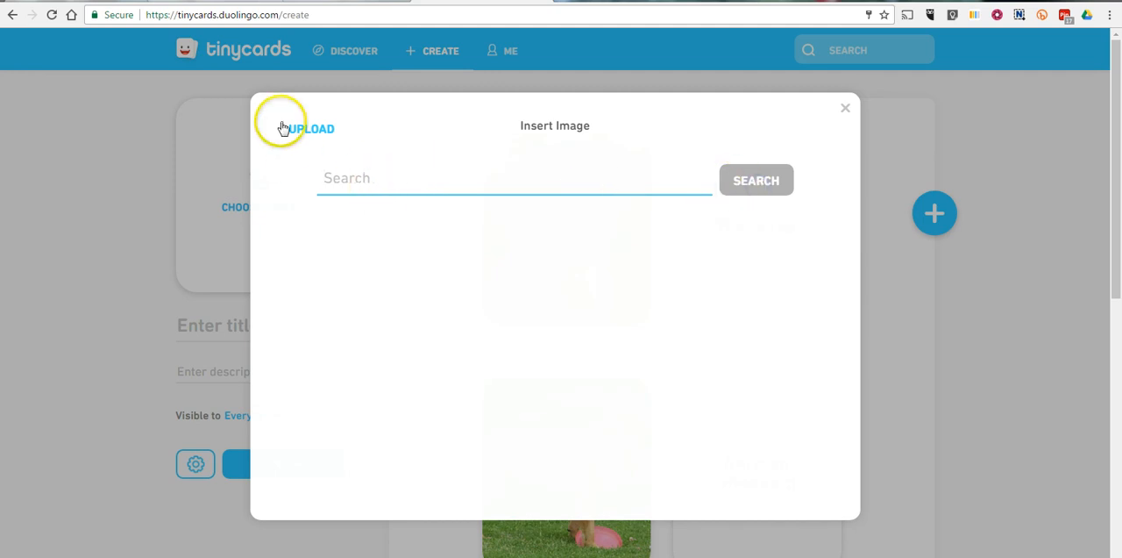
- Upload the dog photo found by searching 'max' as the deck cover
{"action": "left_click", "coordinate": [312, 128]}
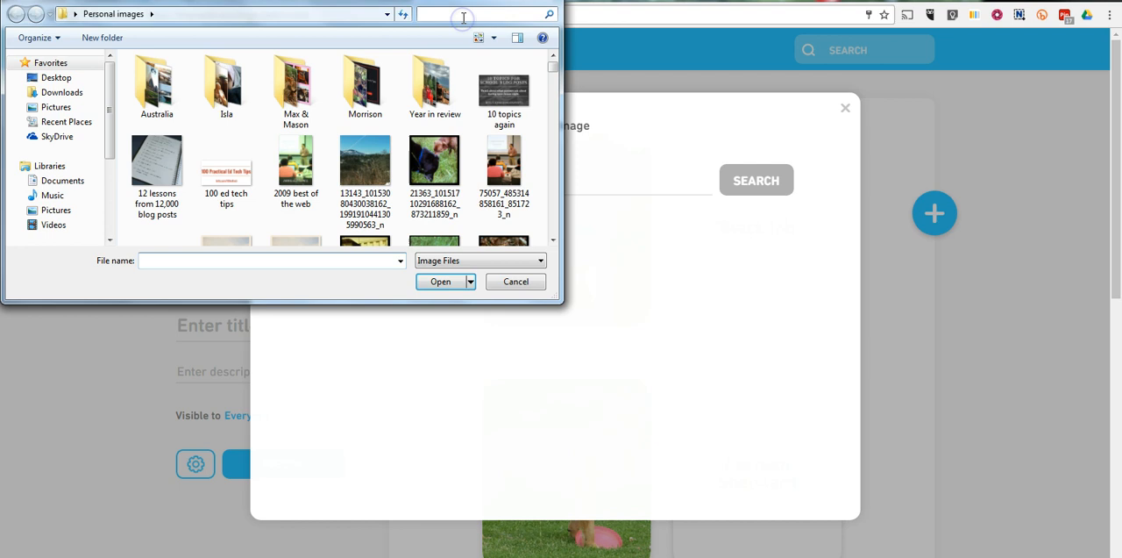
{"action": "type", "text": "max"}
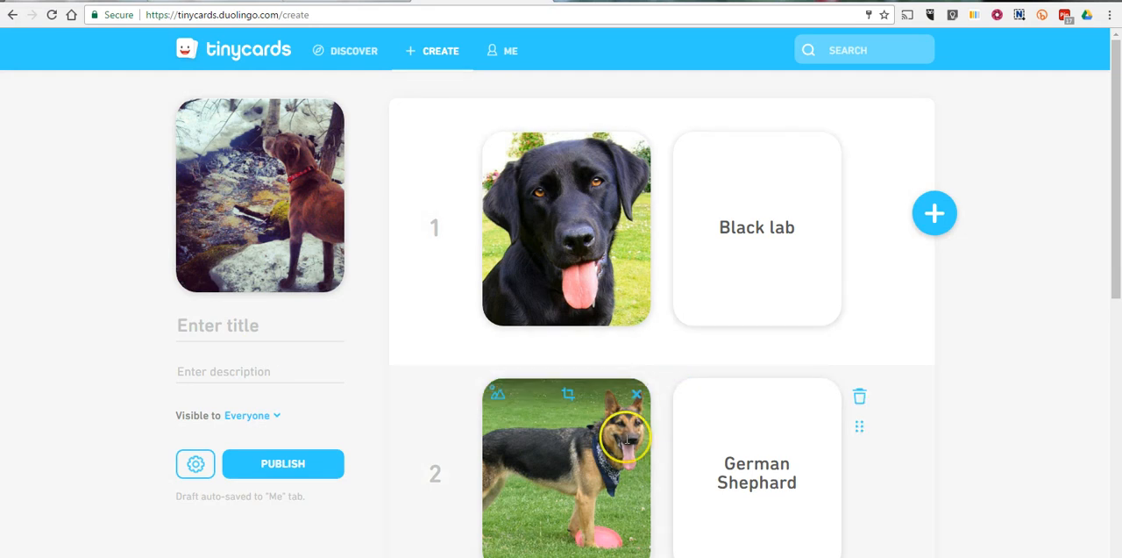
{"action": "mouse_move", "coordinate": [677, 304]}
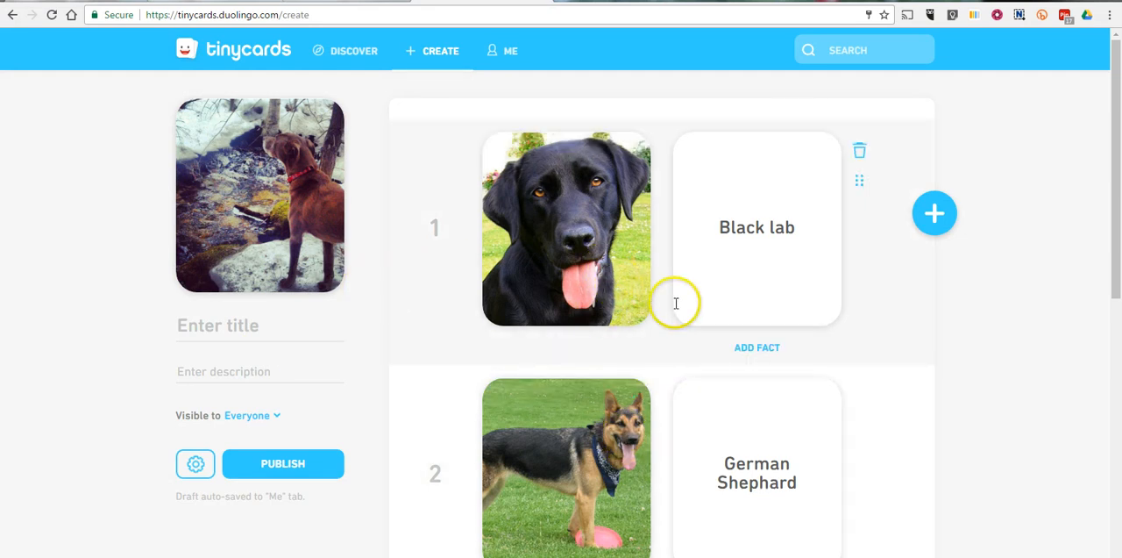
{"action": "scroll", "scroll_direction": "down", "scroll_amount": 3}
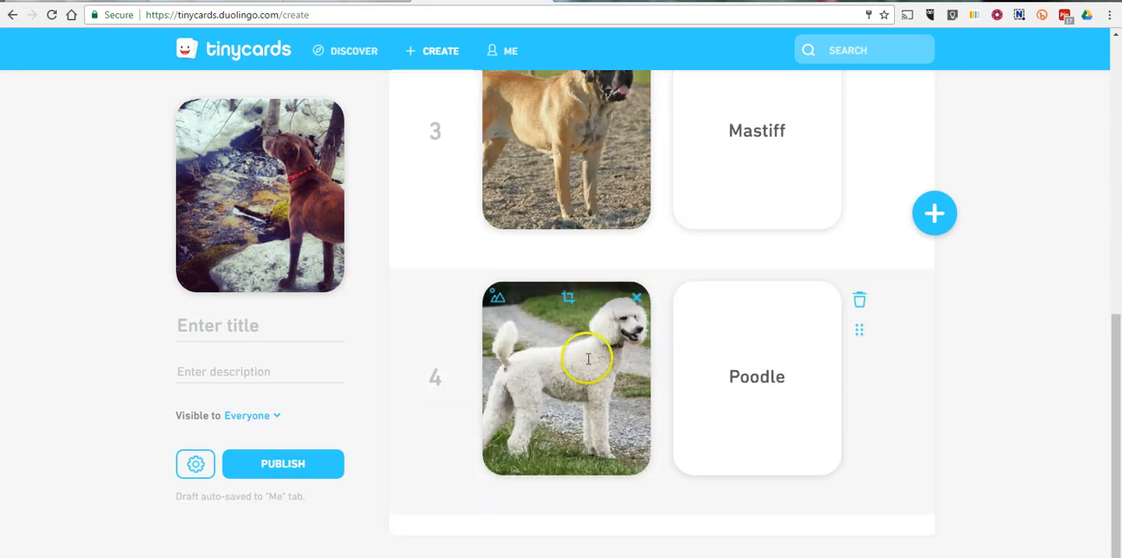
- Title the deck 'Dogs of the World' with description 'Demonstration of dogs'
{"action": "left_click", "coordinate": [246, 330]}
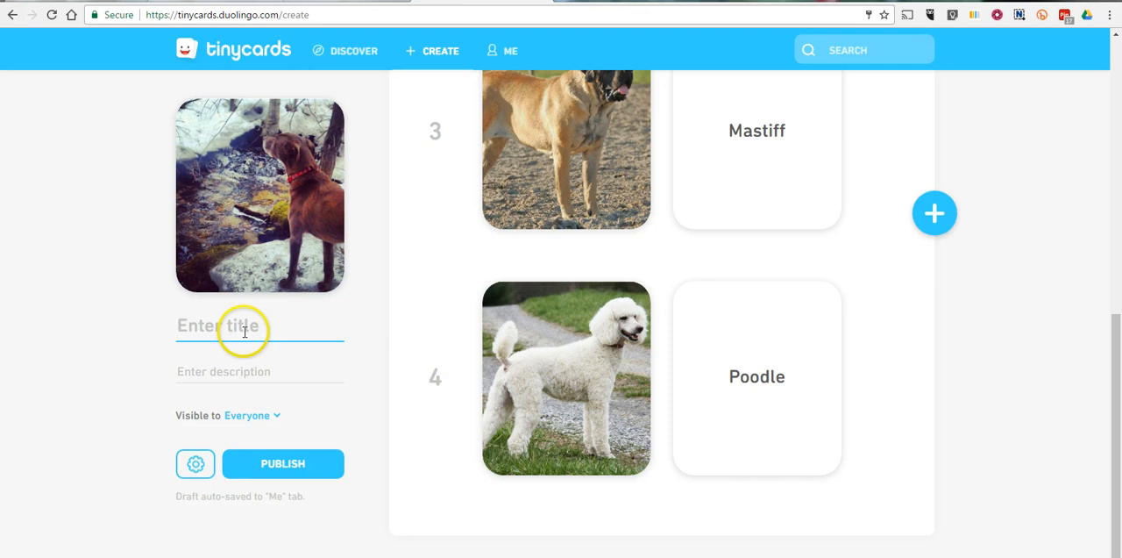
{"action": "type", "text": "Dogs of the W"}
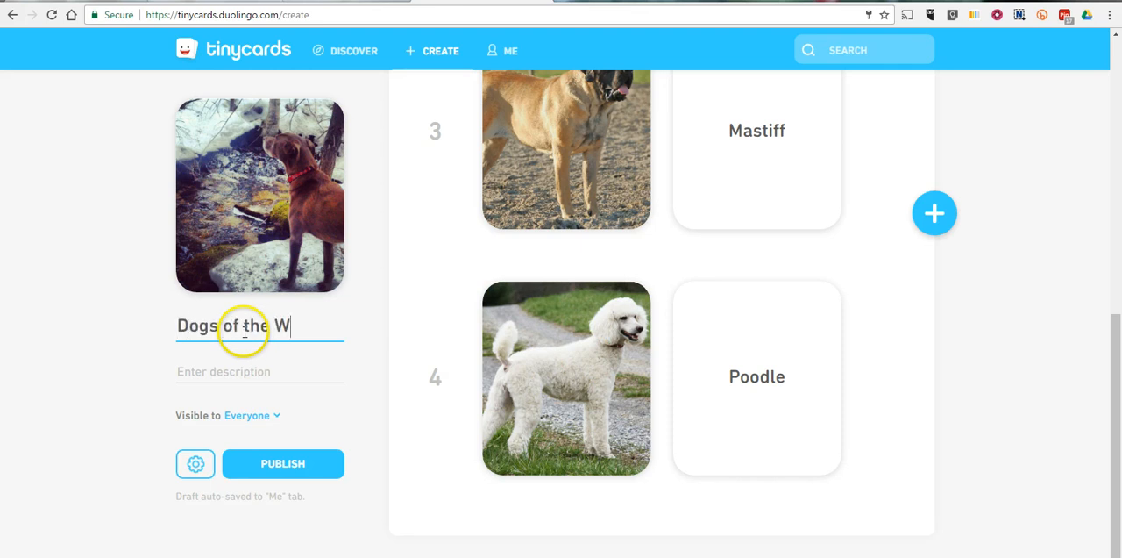
{"action": "type", "text": "orld"}
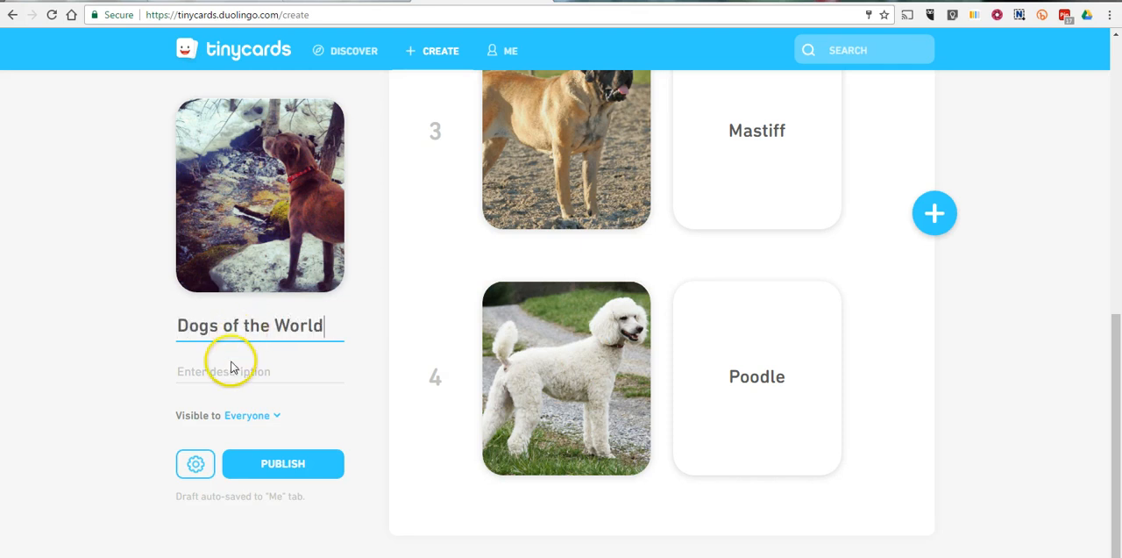
{"action": "type", "text": "Demons"}
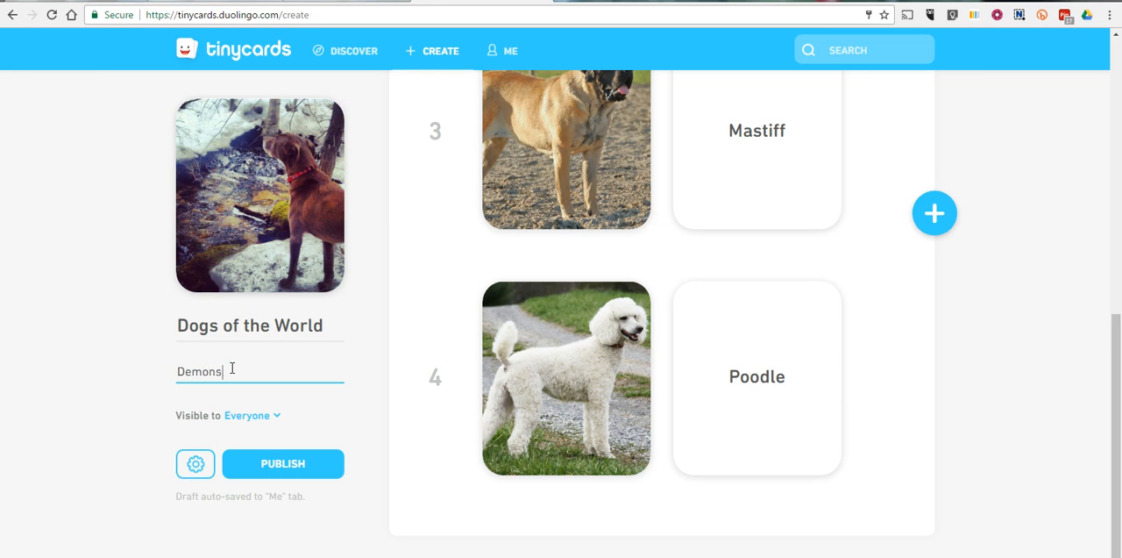
{"action": "type", "text": "tration o"}
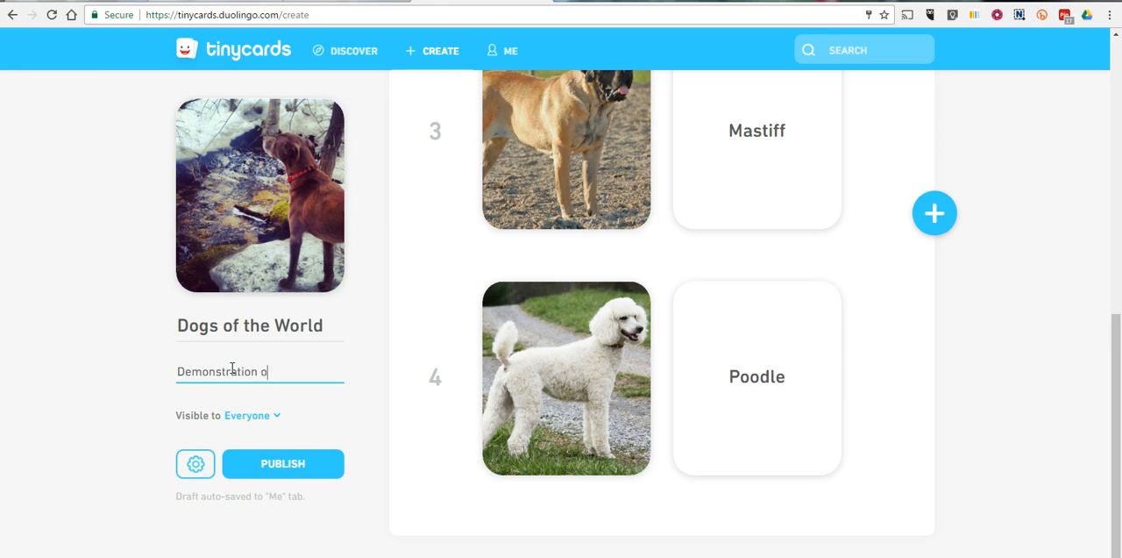
{"action": "type", "text": "f dogs"}
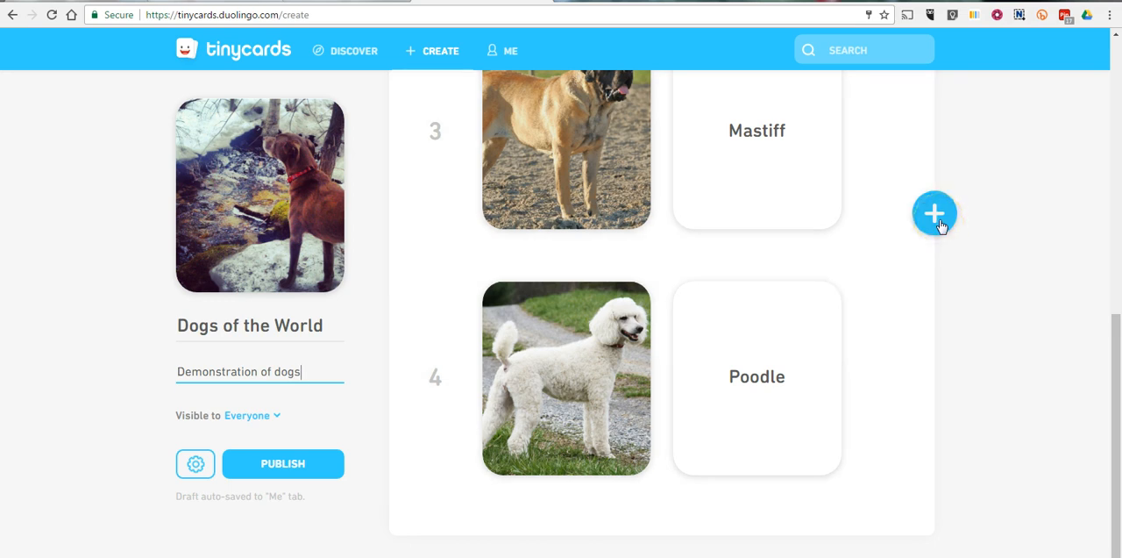
- Add a fifth card and start inserting an image on its front
{"action": "left_click", "coordinate": [933, 214]}
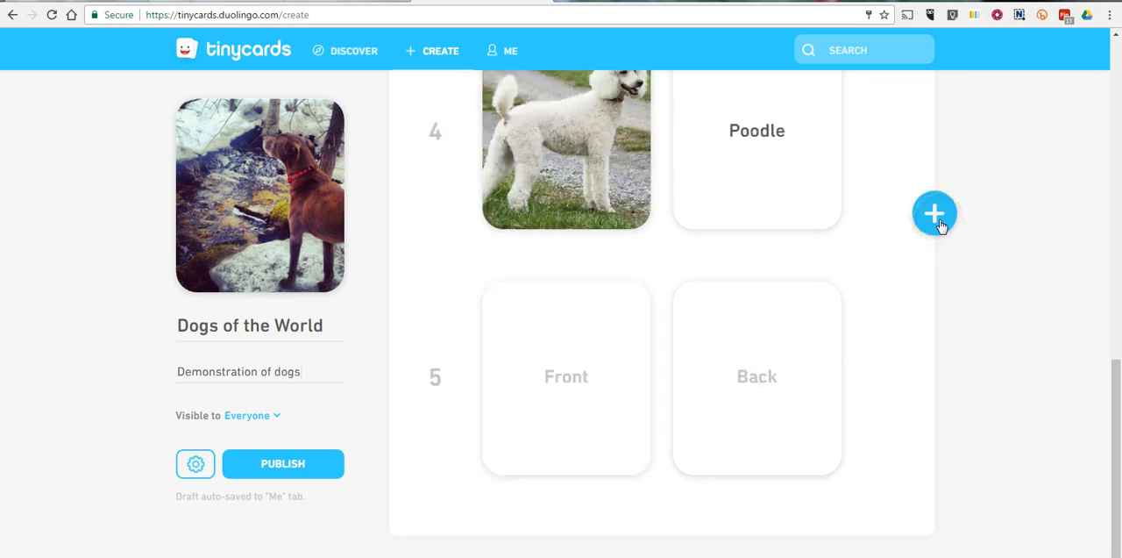
{"action": "left_click", "coordinate": [566, 377]}
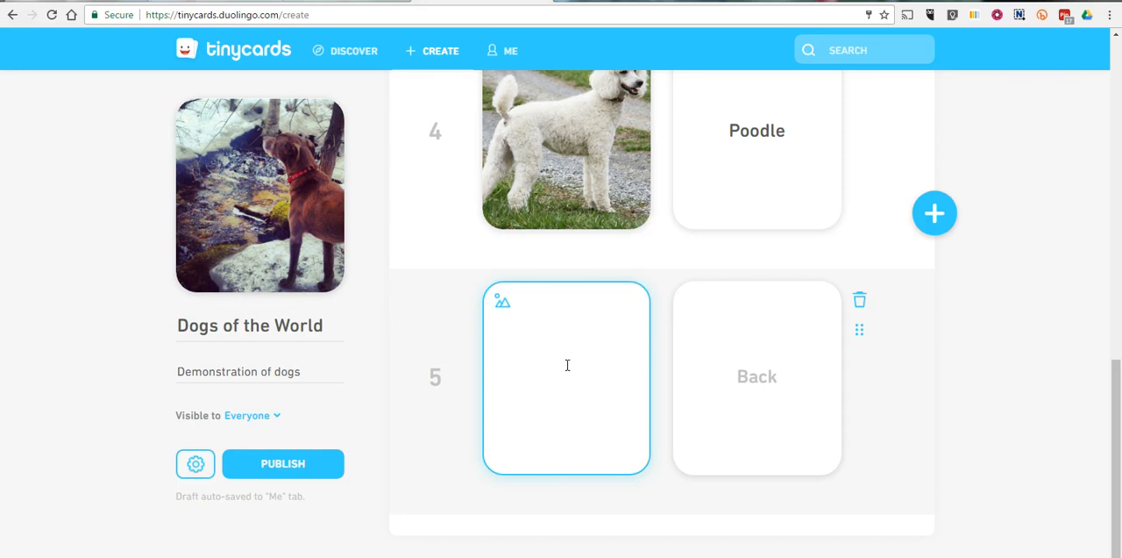
{"action": "left_click", "coordinate": [567, 377]}
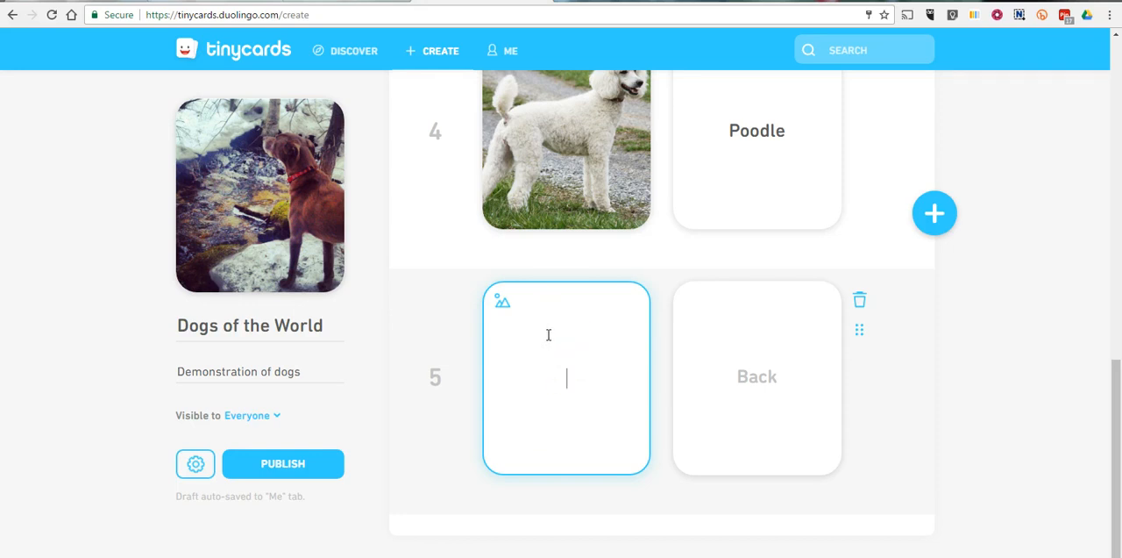
{"action": "mouse_move", "coordinate": [506, 304]}
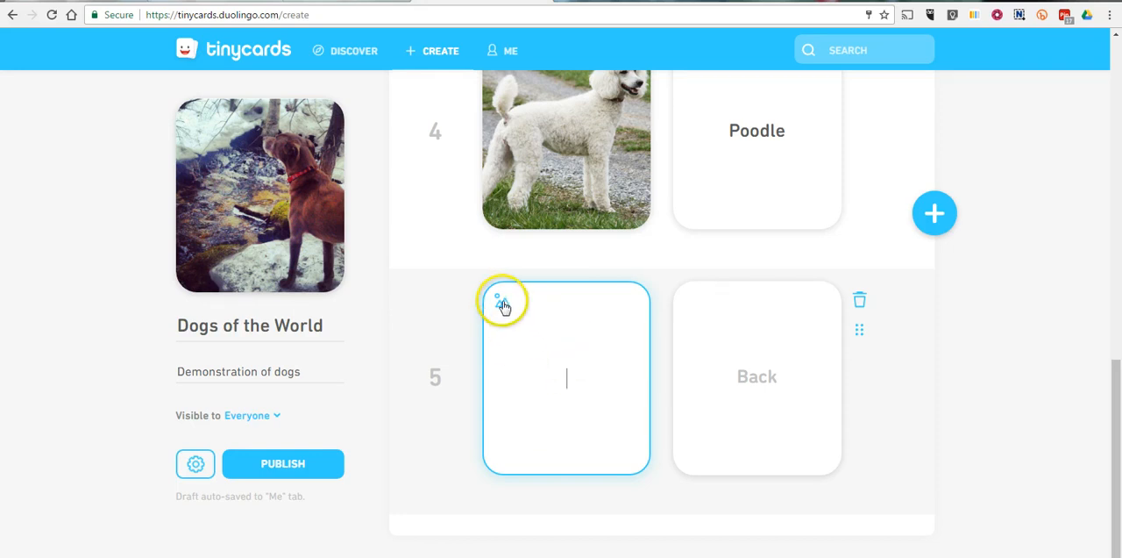
{"action": "left_click", "coordinate": [502, 302]}
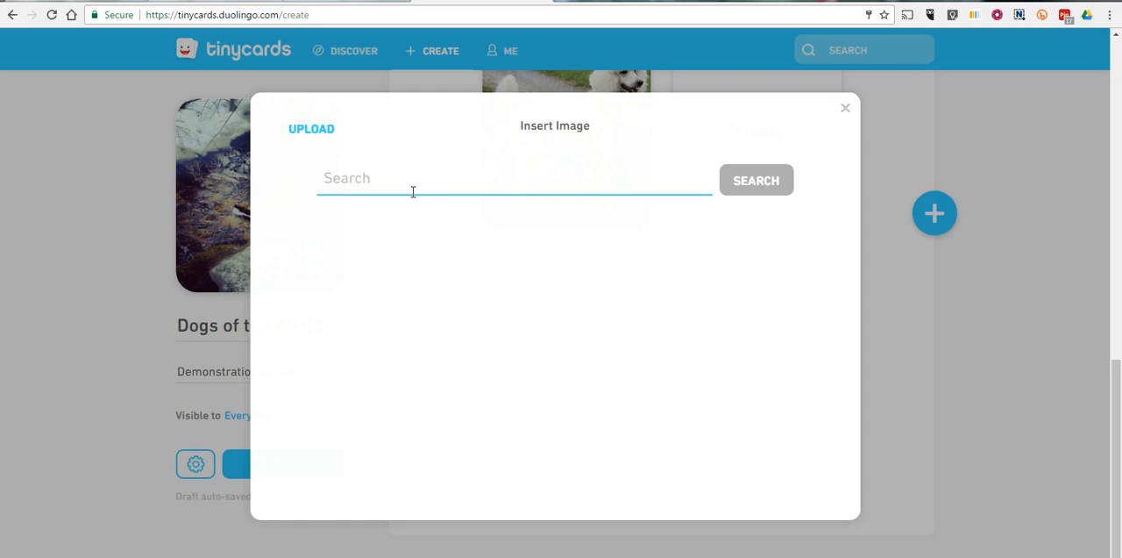
- Search images for 'pitbull' and place the white pitbull photo on card 5
{"action": "type", "text": "pitbull"}
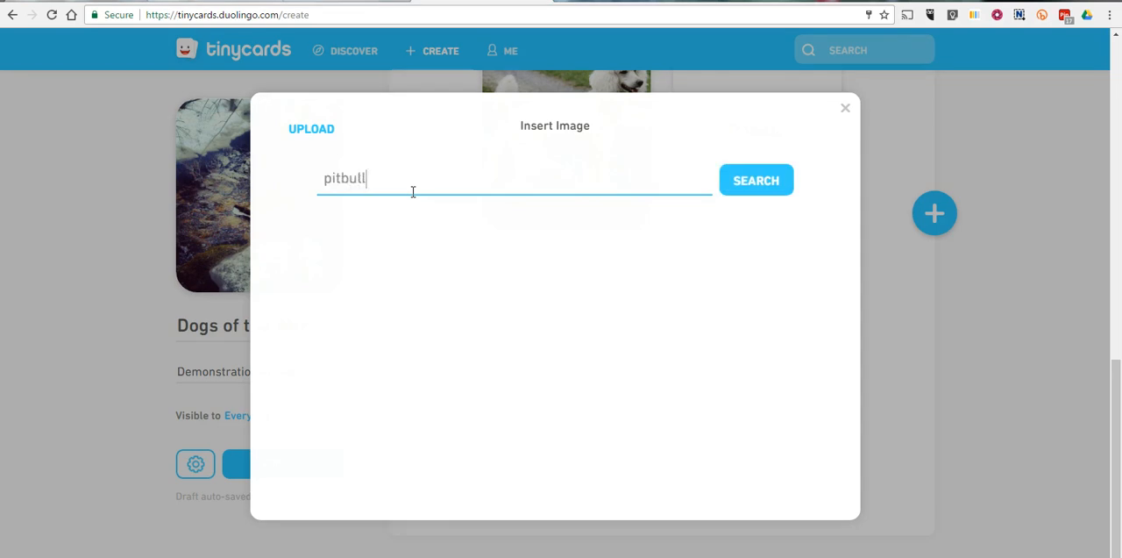
{"action": "left_click", "coordinate": [756, 179]}
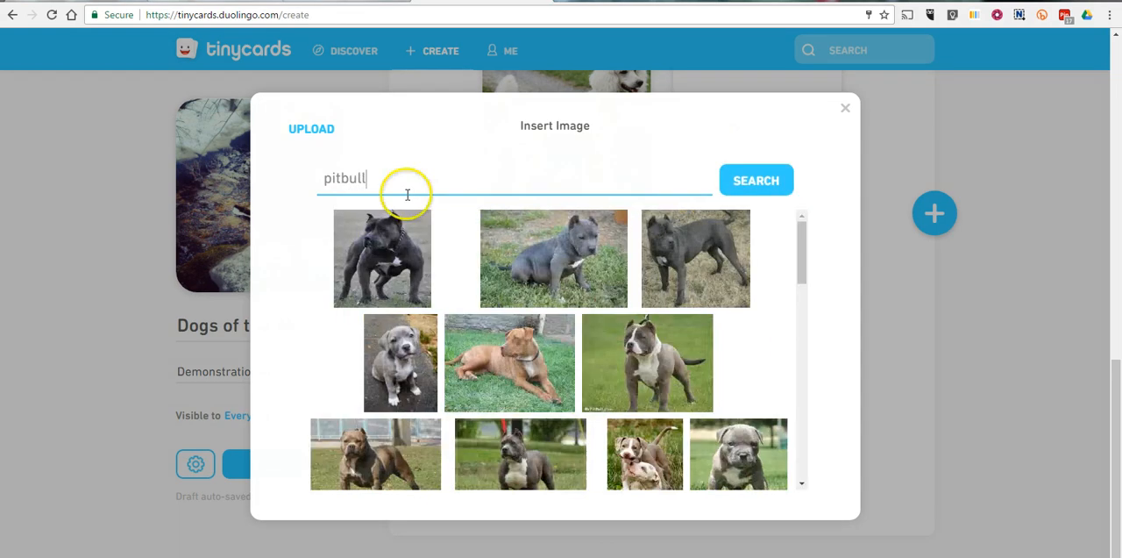
{"action": "left_click", "coordinate": [756, 179]}
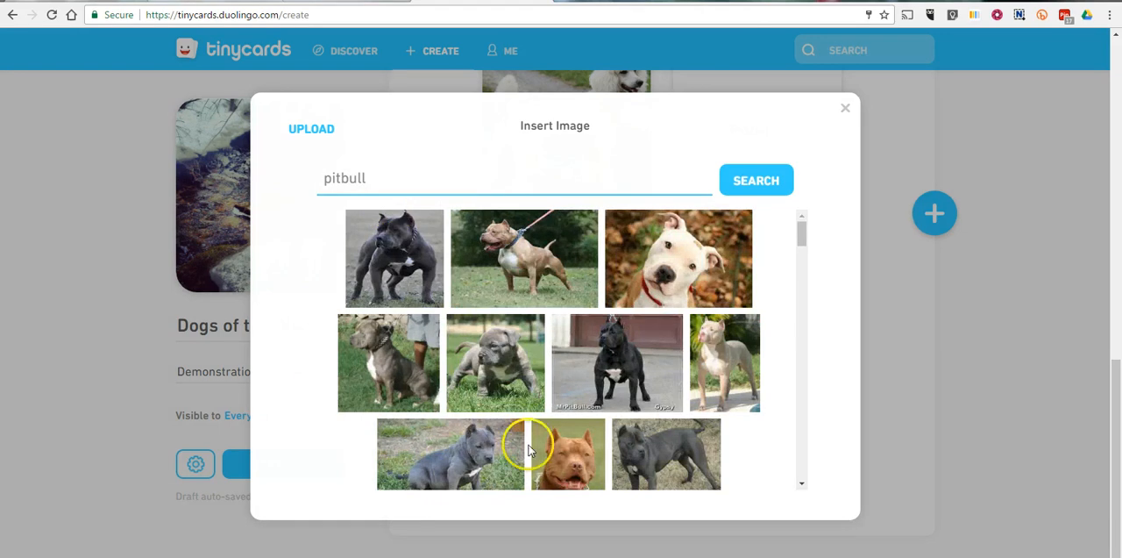
{"action": "mouse_move", "coordinate": [742, 243]}
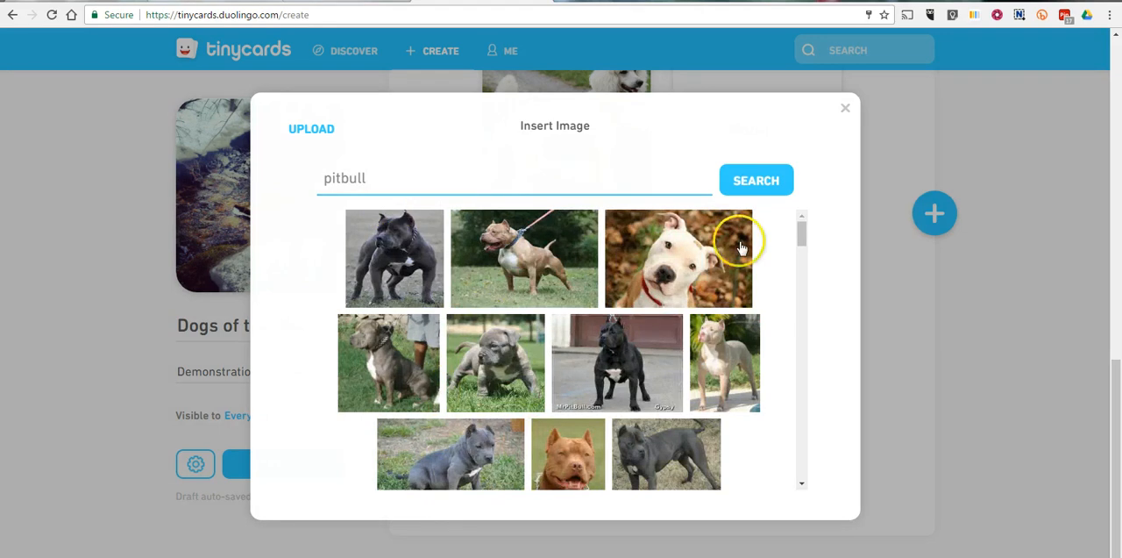
{"action": "left_click", "coordinate": [679, 258]}
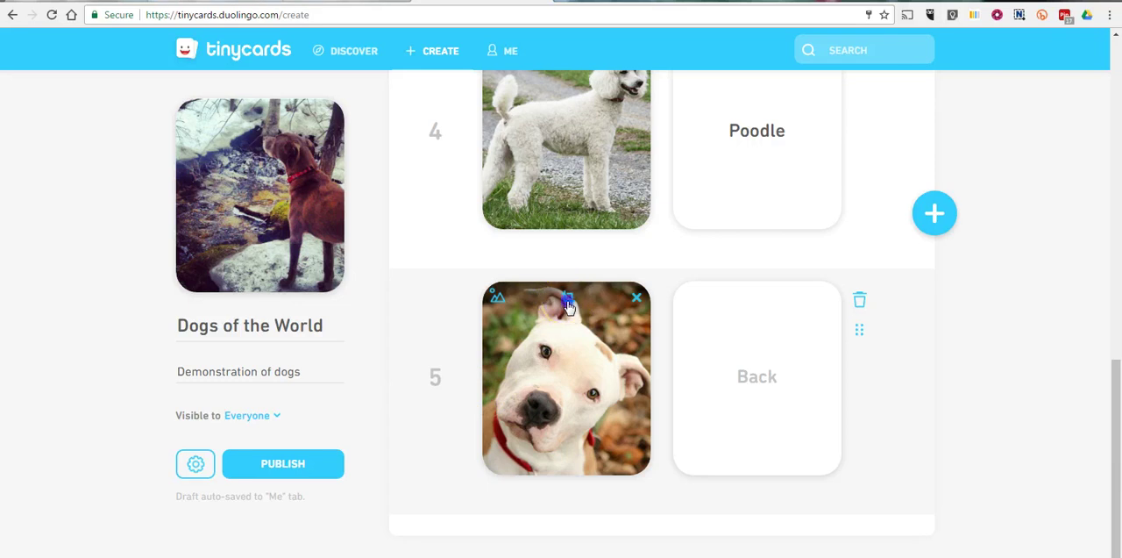
- Recrop the pitbull photo to a larger square showing more of the dog
{"action": "left_click", "coordinate": [569, 305]}
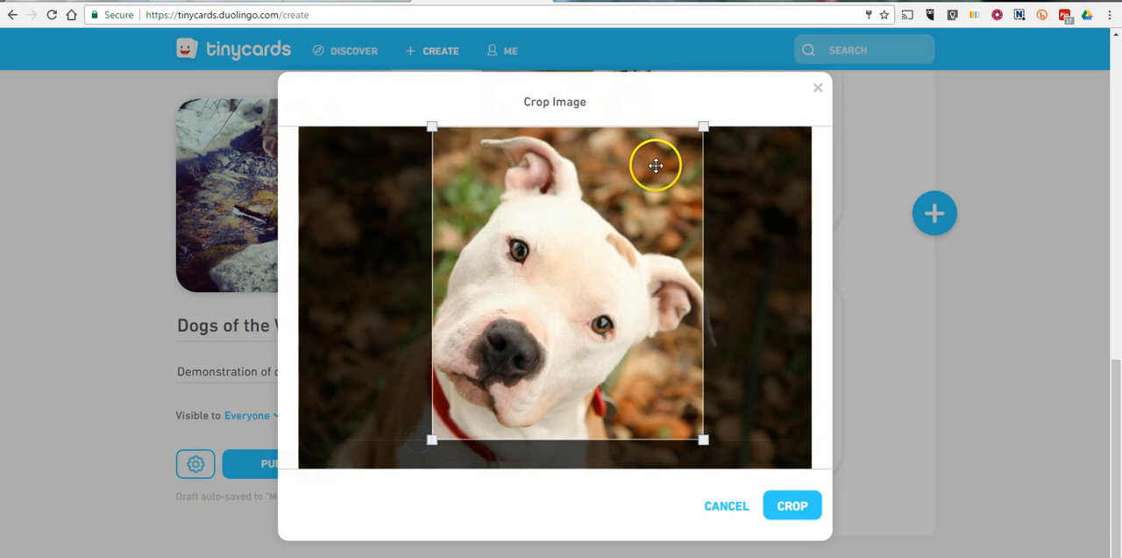
{"action": "left_click_drag", "start_coordinate": [705, 127], "coordinate": [694, 137]}
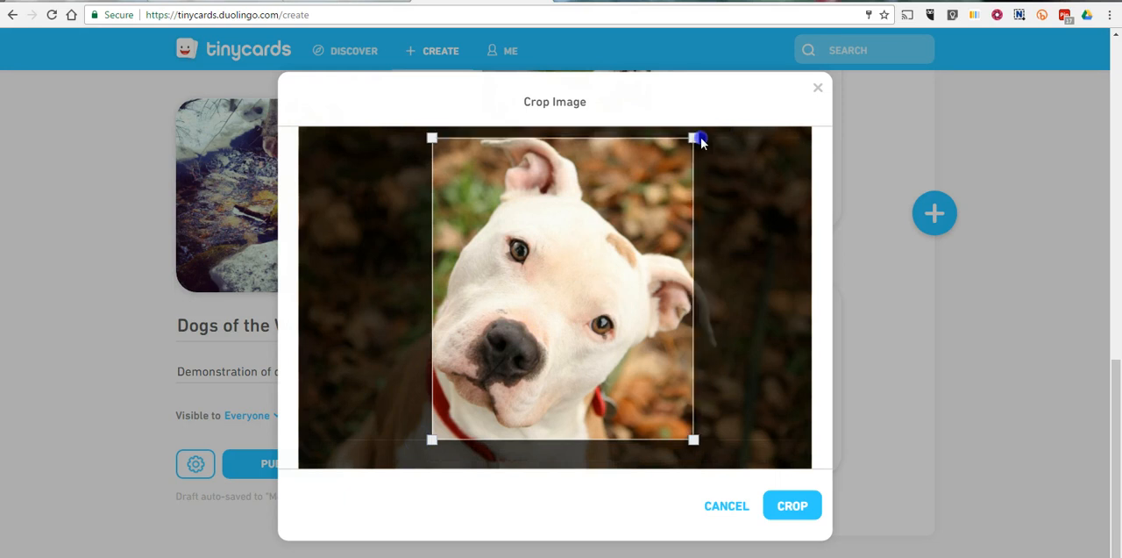
{"action": "left_click_drag", "start_coordinate": [695, 137], "coordinate": [701, 442]}
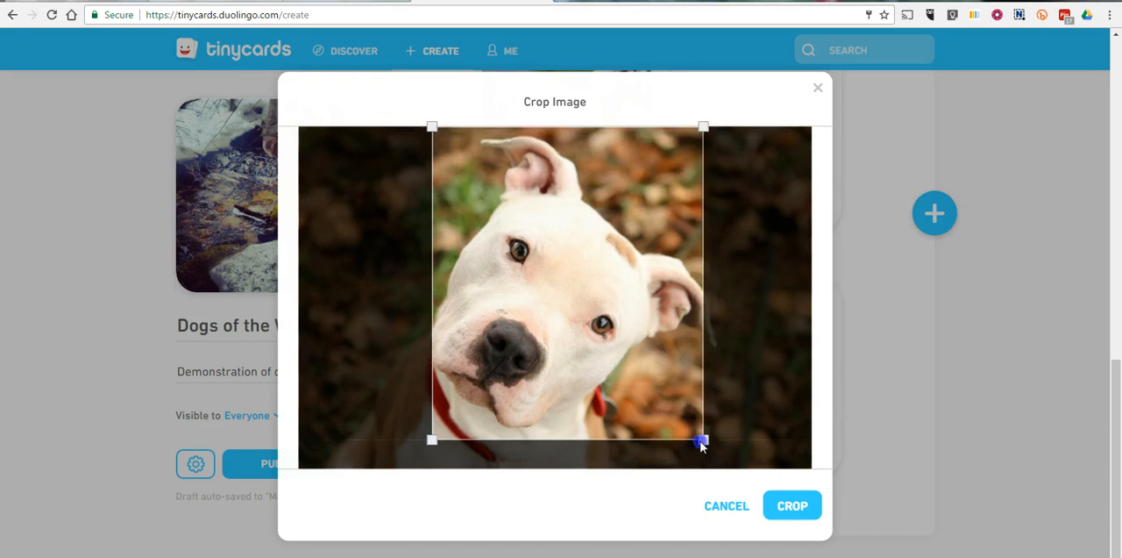
{"action": "left_click_drag", "start_coordinate": [701, 442], "coordinate": [729, 468]}
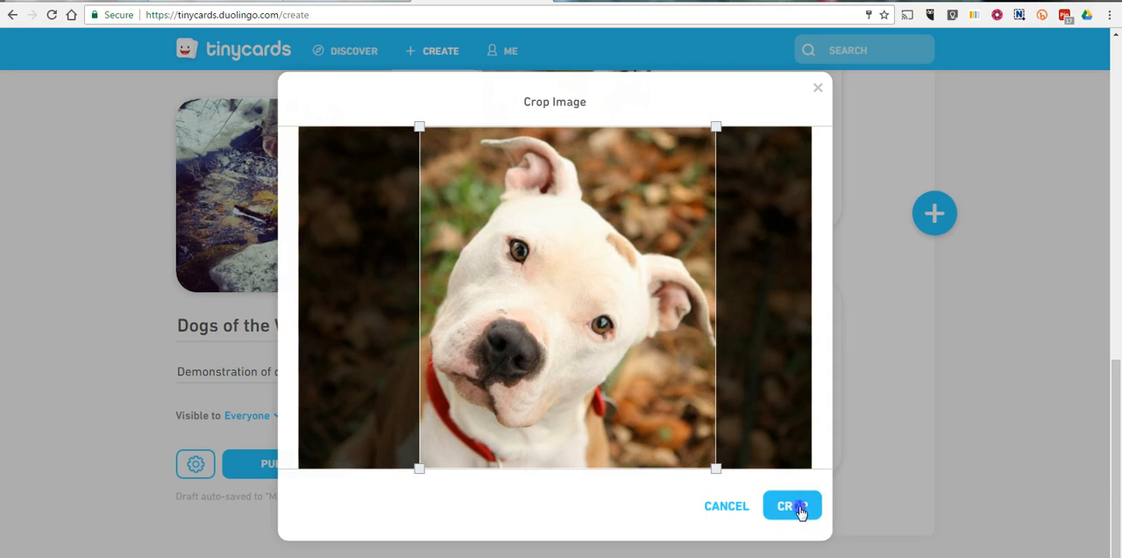
{"action": "left_click", "coordinate": [793, 505]}
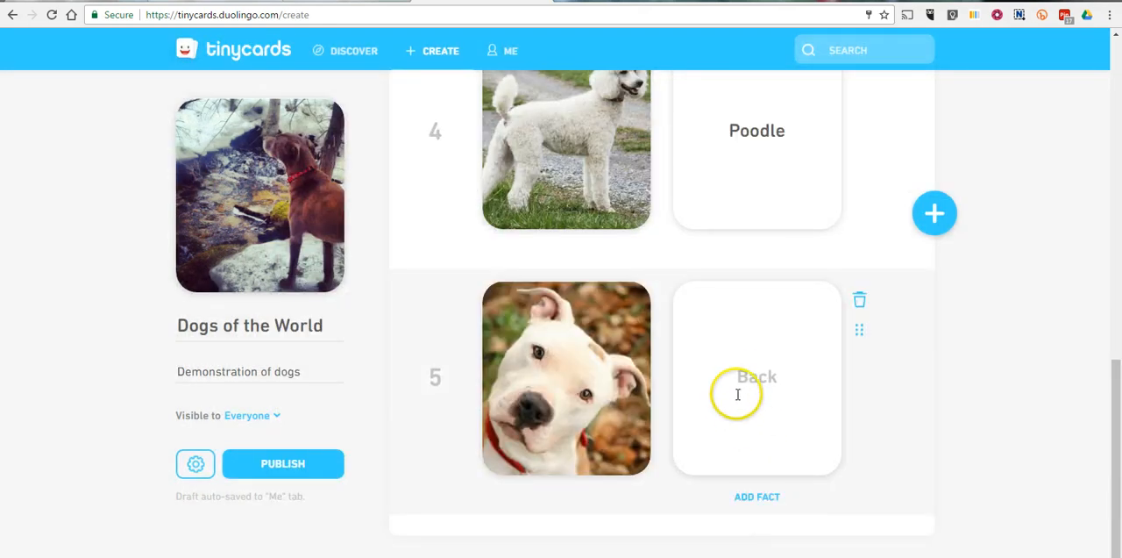
- Label card 5's back 'Pitbull' and finish editing the card
{"action": "type", "text": "P"}
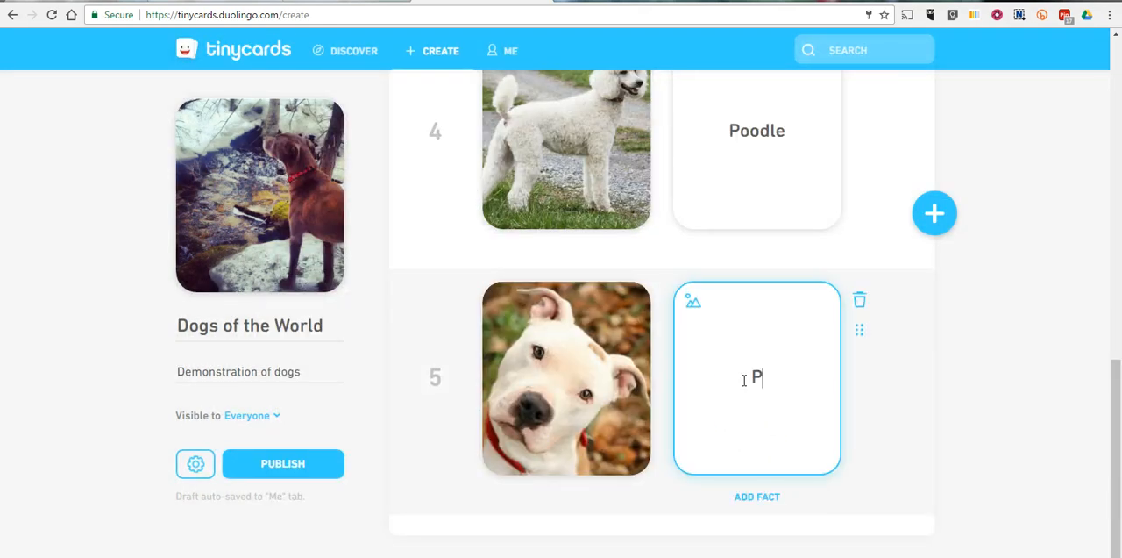
{"action": "type", "text": "itbull"}
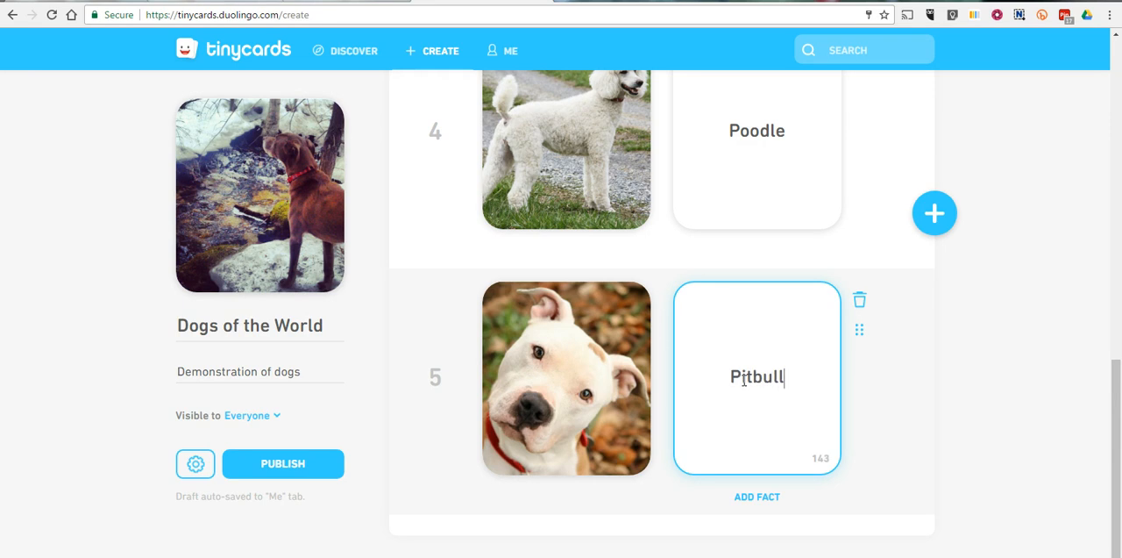
{"action": "mouse_move", "coordinate": [758, 498]}
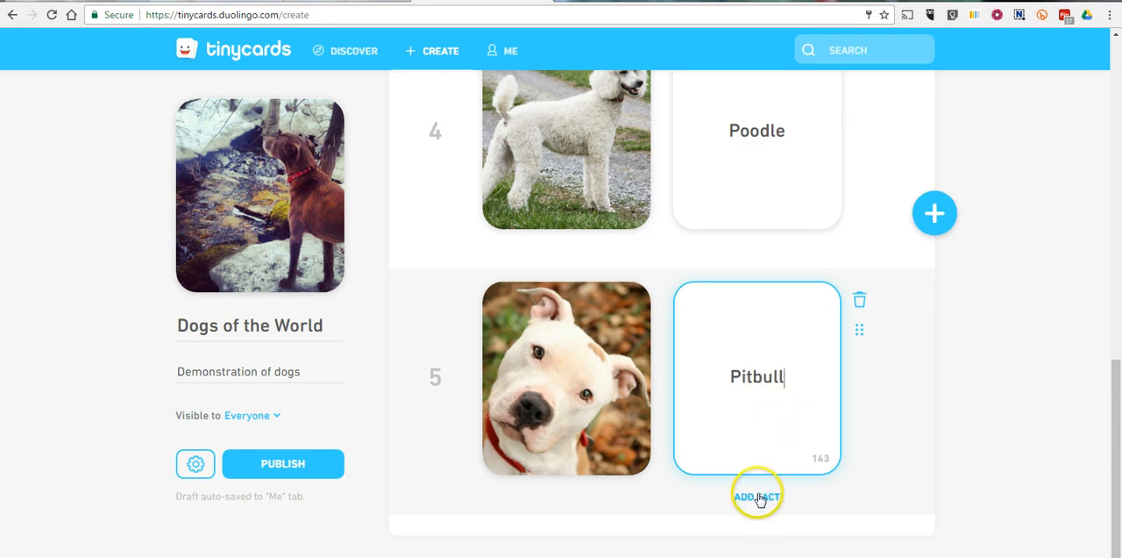
{"action": "left_click", "coordinate": [756, 491]}
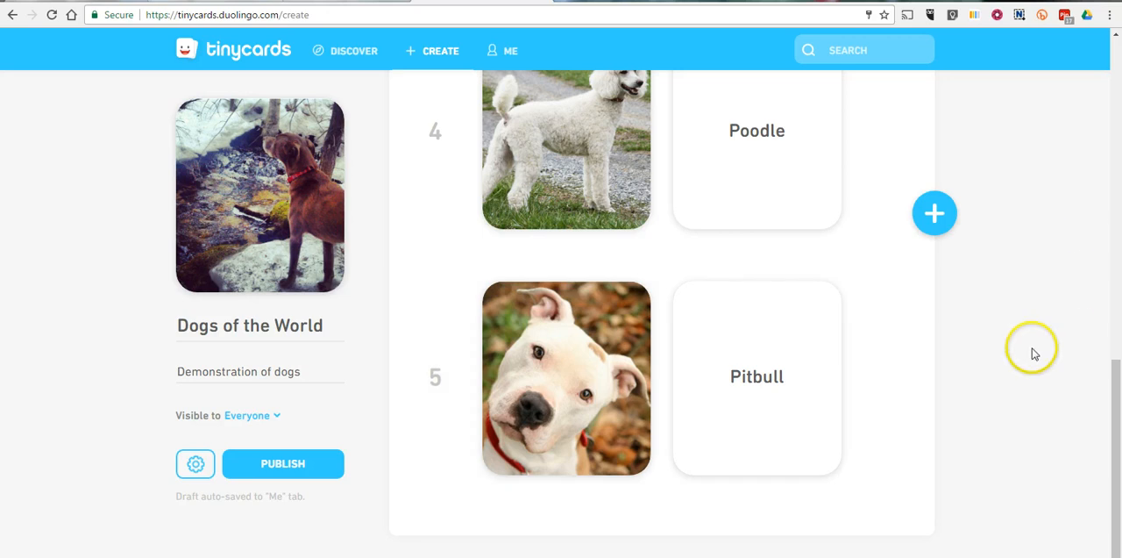
{"action": "scroll", "scroll_direction": "up", "scroll_amount": 3}
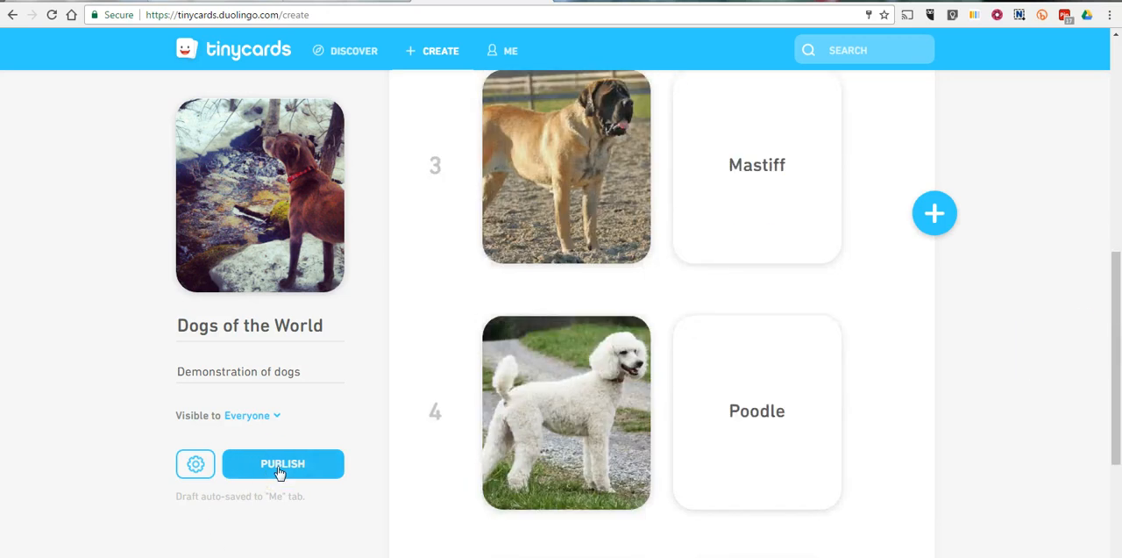
- Keep visibility set to Everyone and publish the deck
{"action": "left_click", "coordinate": [254, 414]}
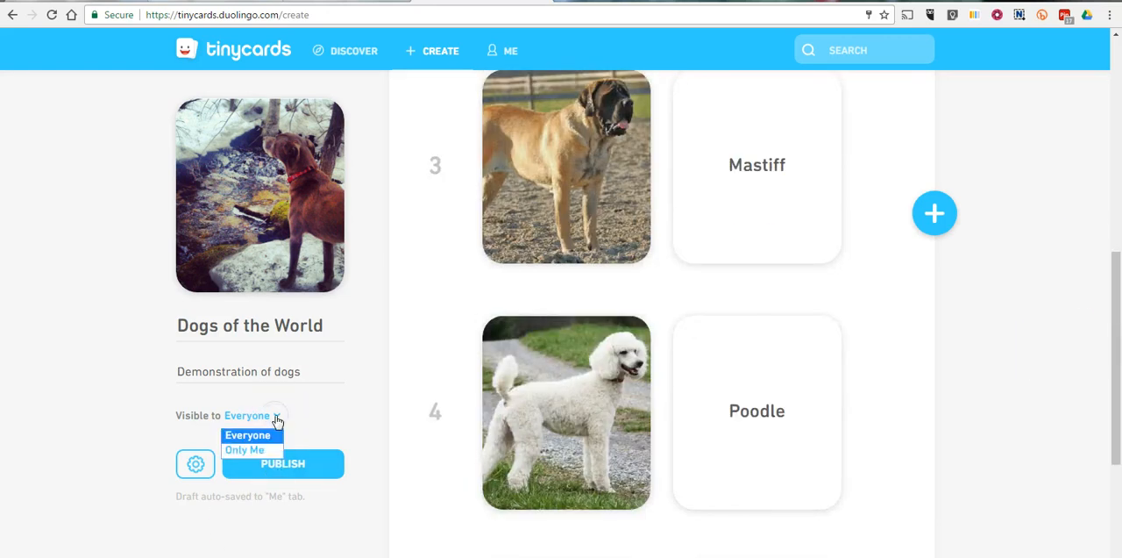
{"action": "left_click", "coordinate": [277, 418]}
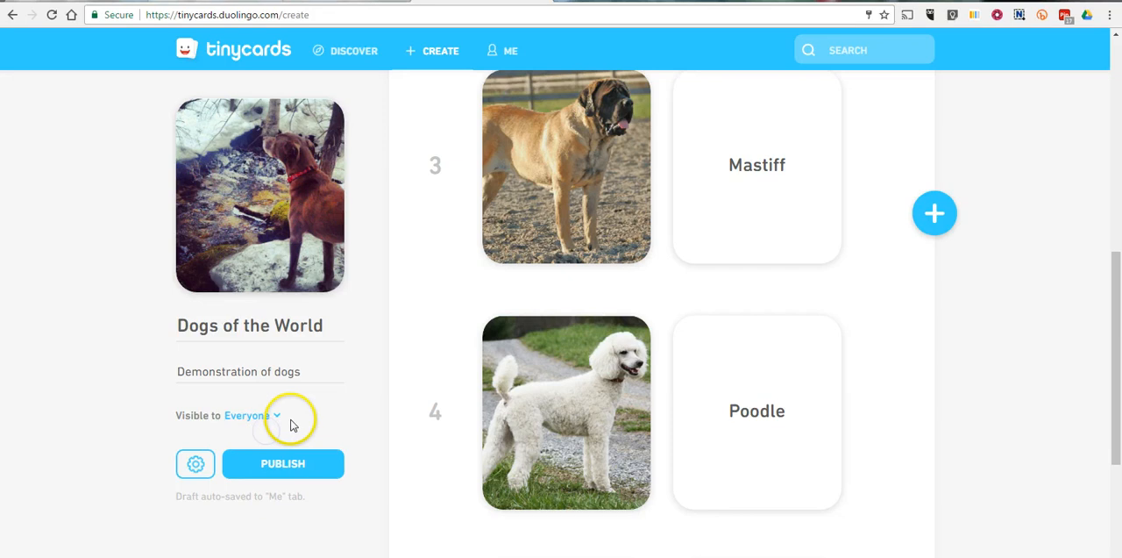
{"action": "left_click", "coordinate": [282, 463]}
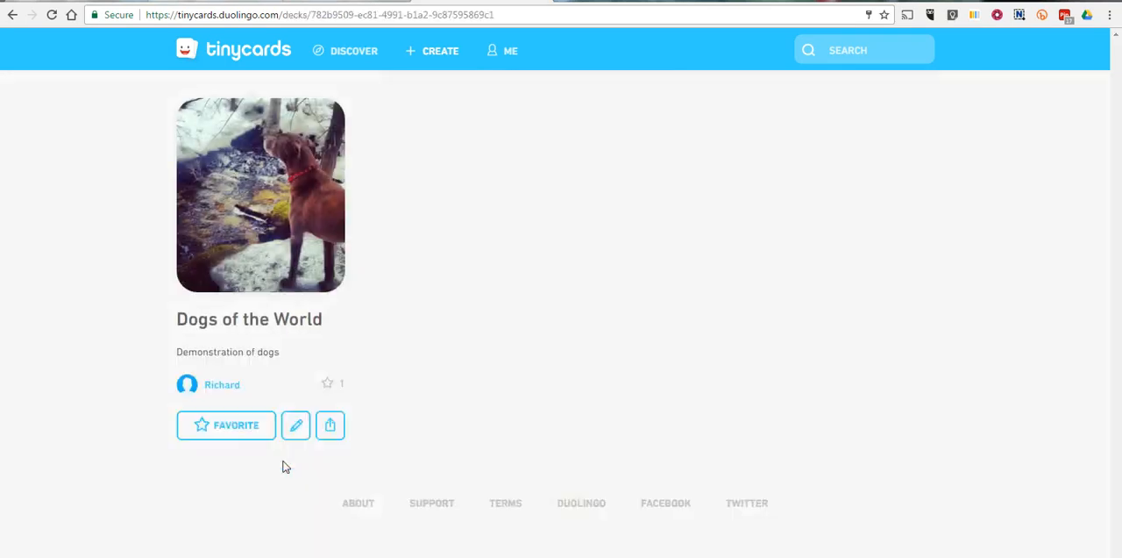
- Favourite the Dogs of the World deck, review its five cards, and start lesson 1
{"action": "left_click", "coordinate": [226, 425]}
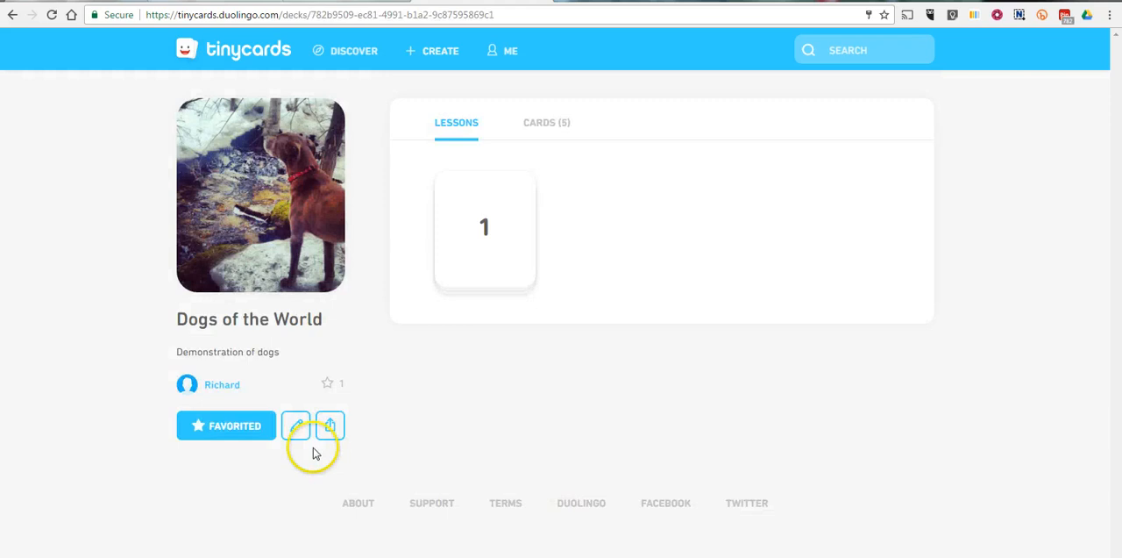
{"action": "left_click", "coordinate": [545, 123]}
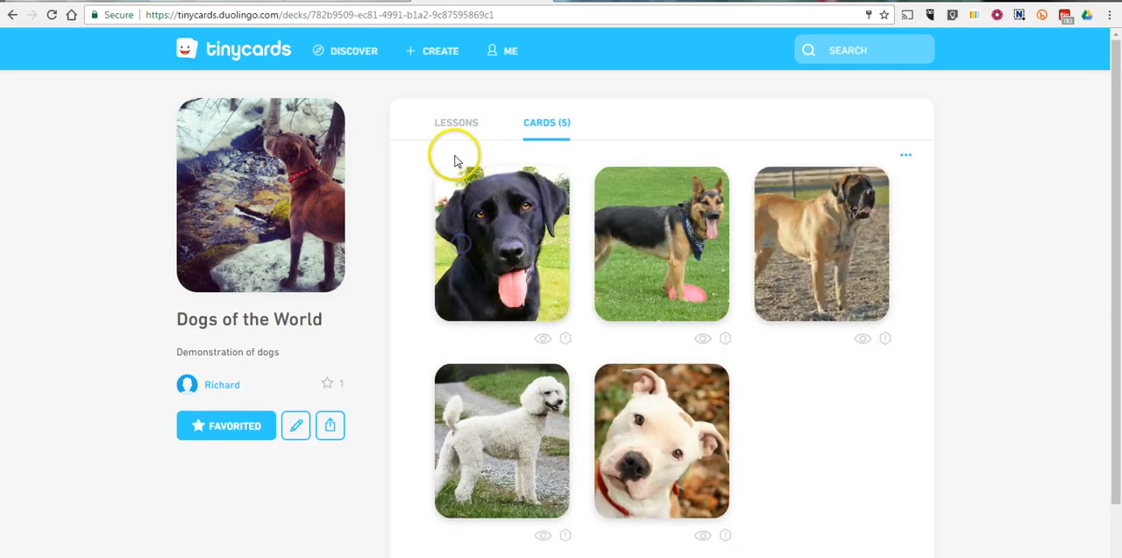
{"action": "left_click", "coordinate": [456, 123]}
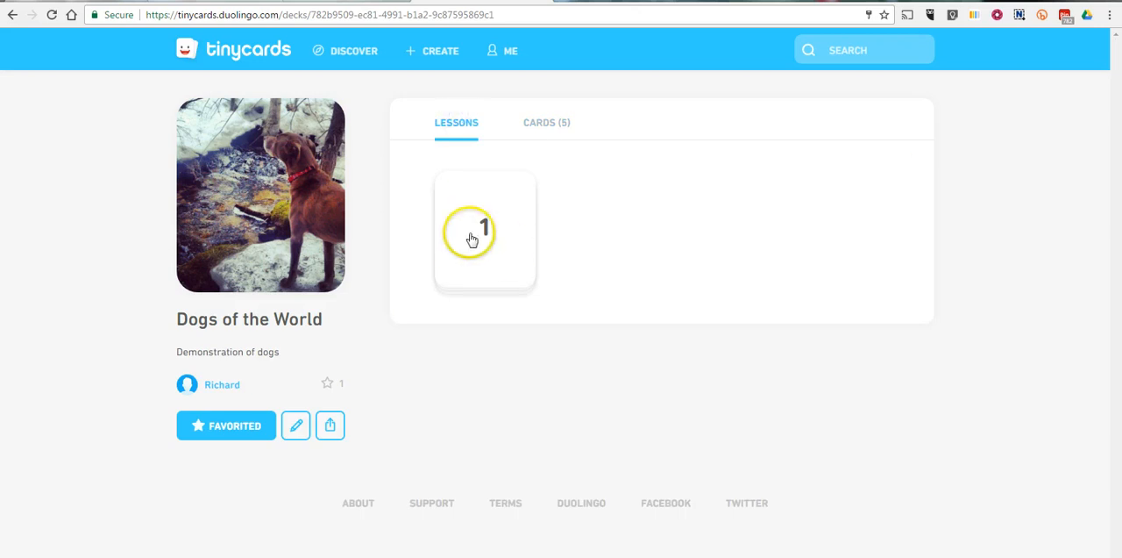
{"action": "left_click", "coordinate": [481, 235]}
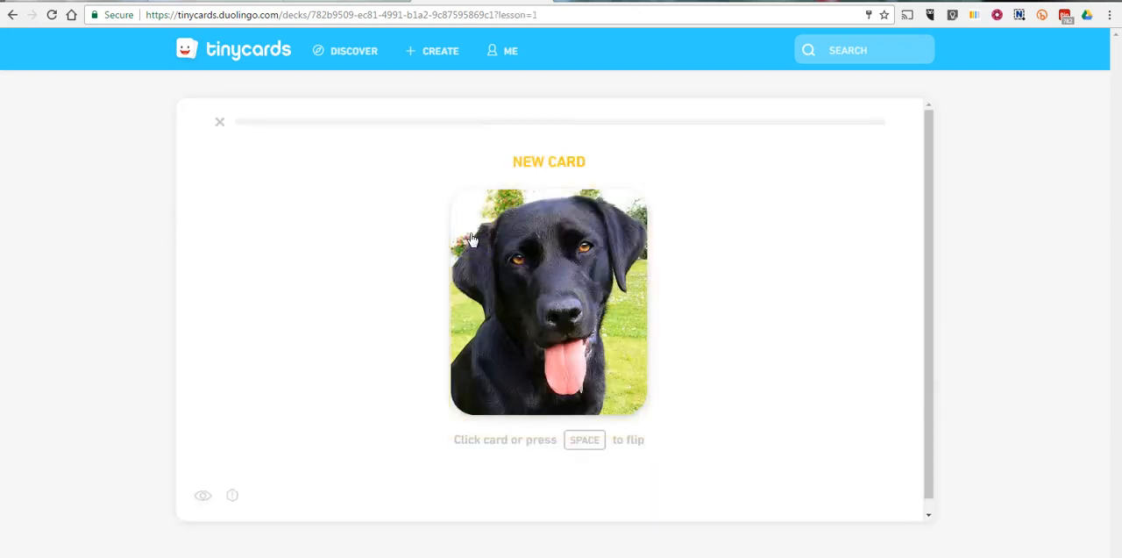
- Learn the black lab and German shepherd cards, answer their picture questions, and spell 'Black lab'
{"action": "left_click", "coordinate": [583, 284]}
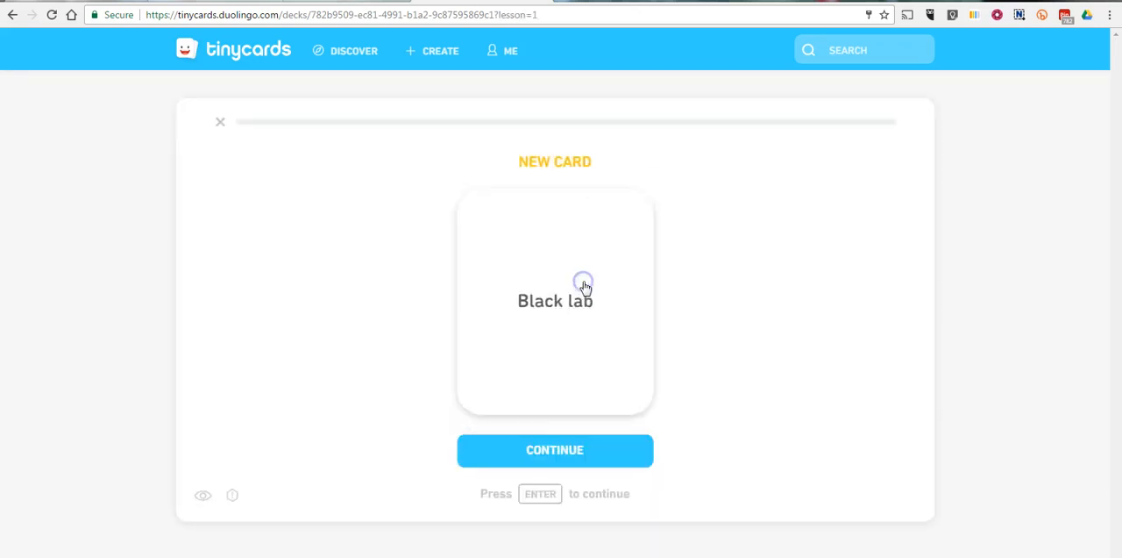
{"action": "left_click", "coordinate": [554, 449]}
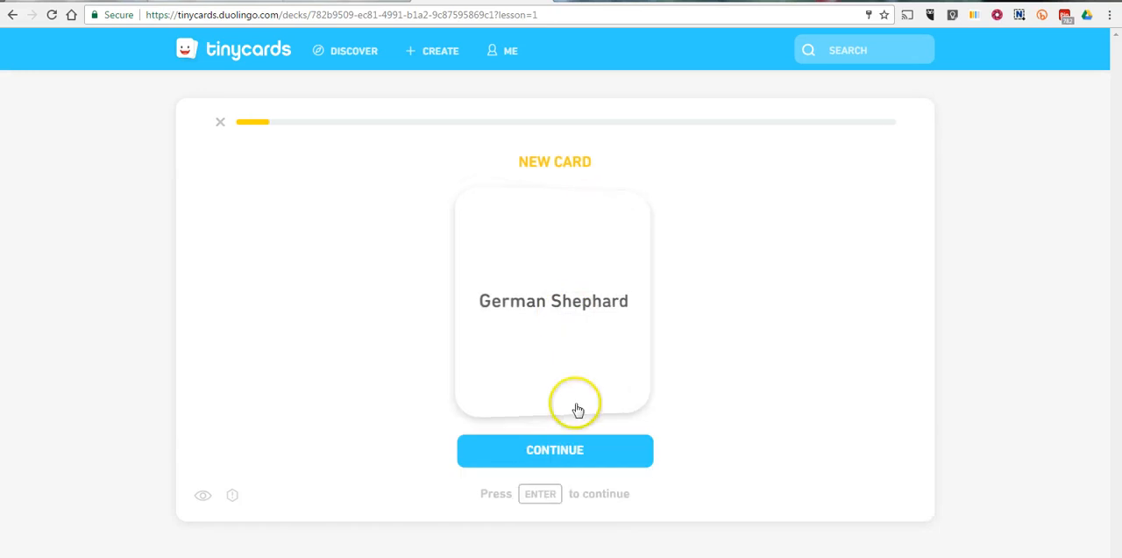
{"action": "left_click", "coordinate": [554, 449]}
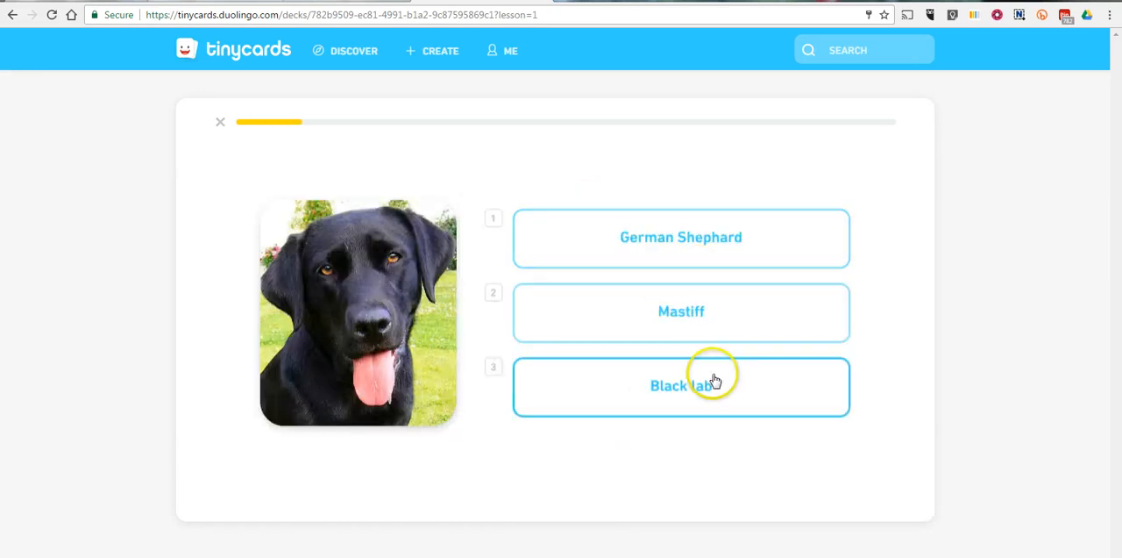
{"action": "left_click", "coordinate": [703, 386]}
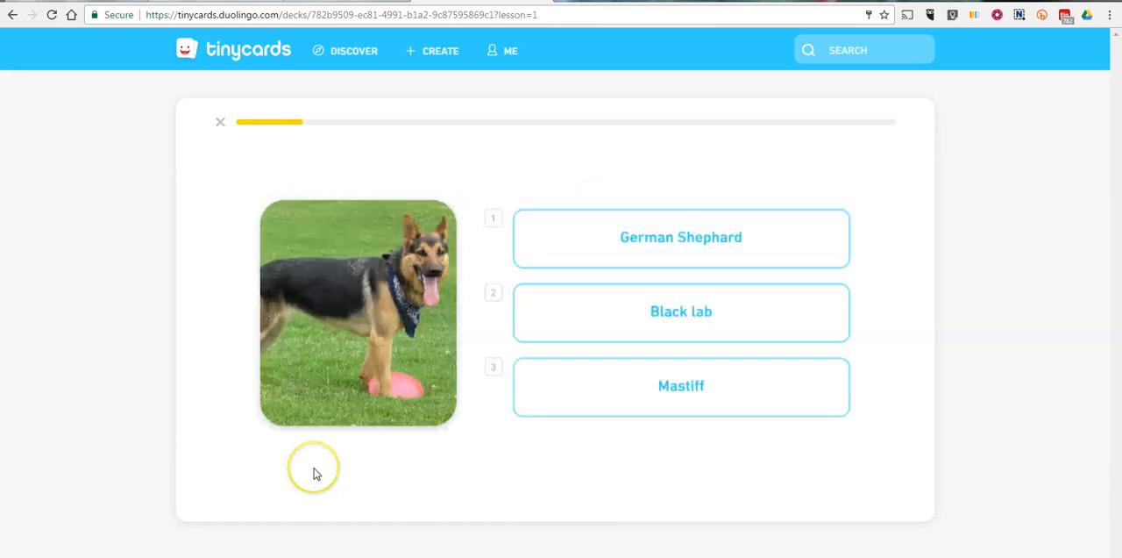
{"action": "left_click", "coordinate": [680, 237]}
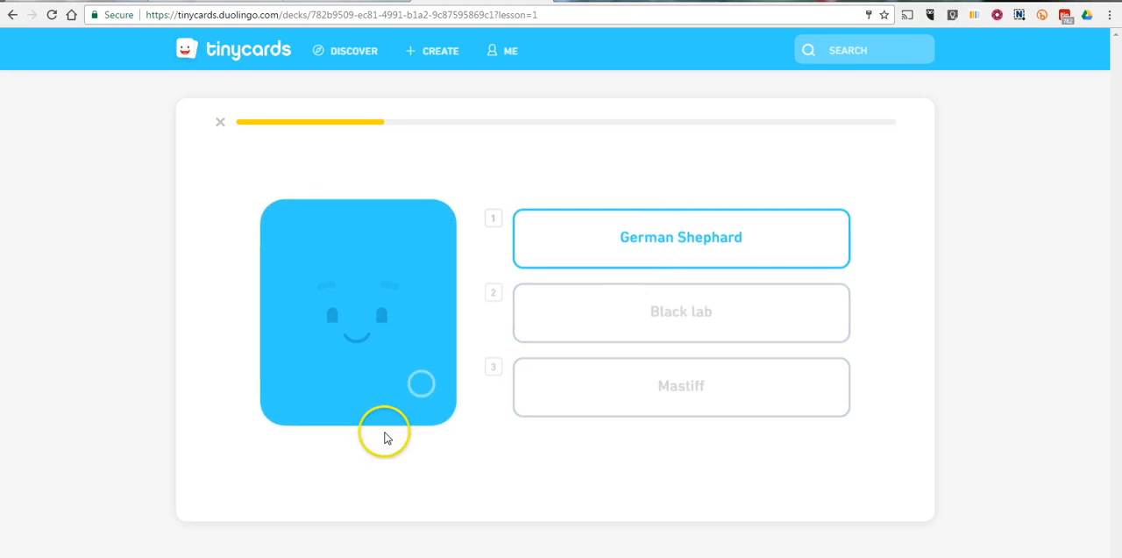
{"action": "left_click", "coordinate": [681, 237]}
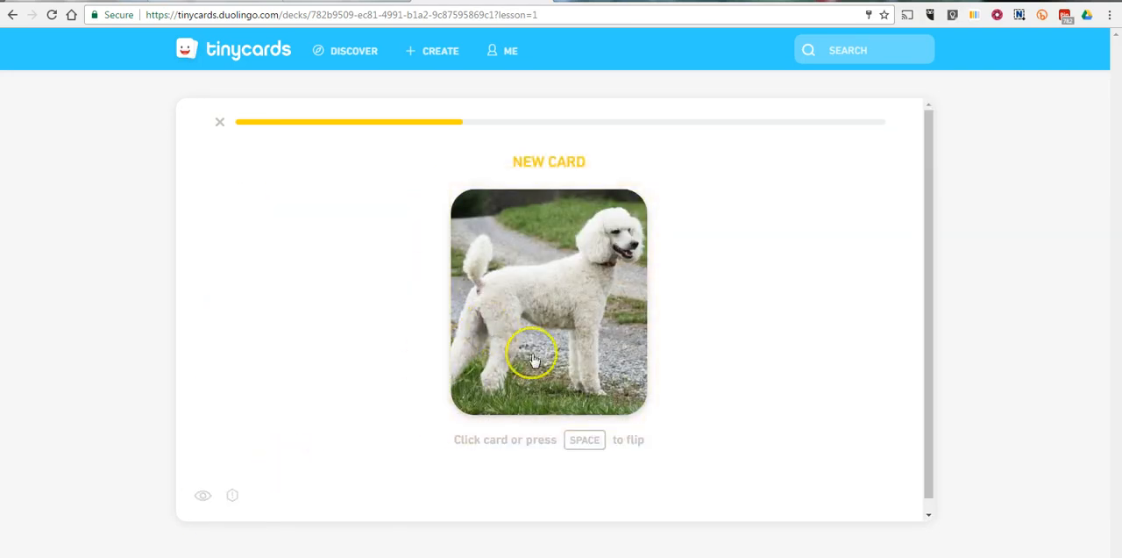
{"action": "left_click", "coordinate": [532, 354]}
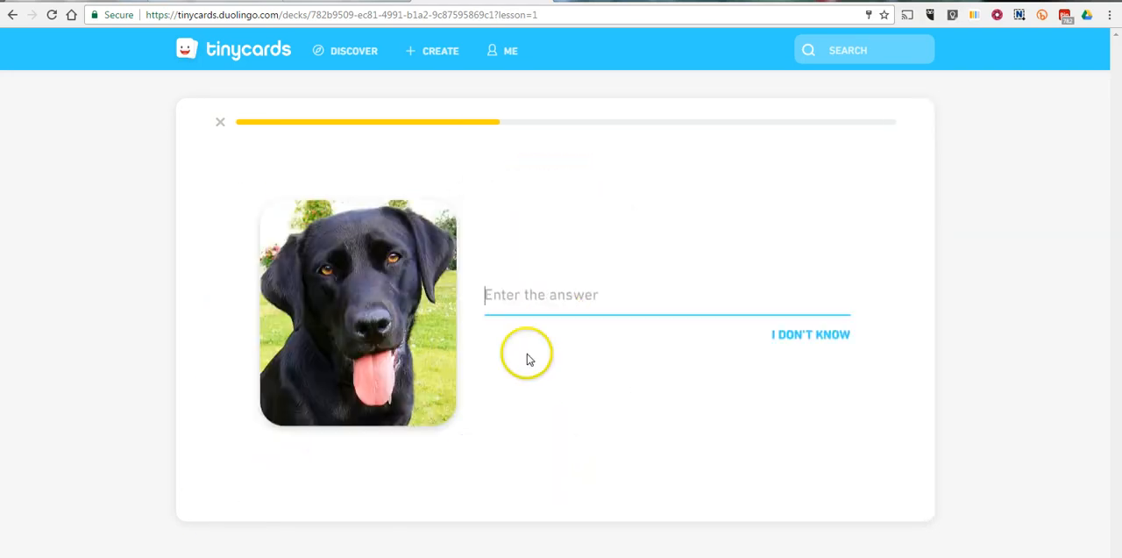
{"action": "type", "text": "Black l"}
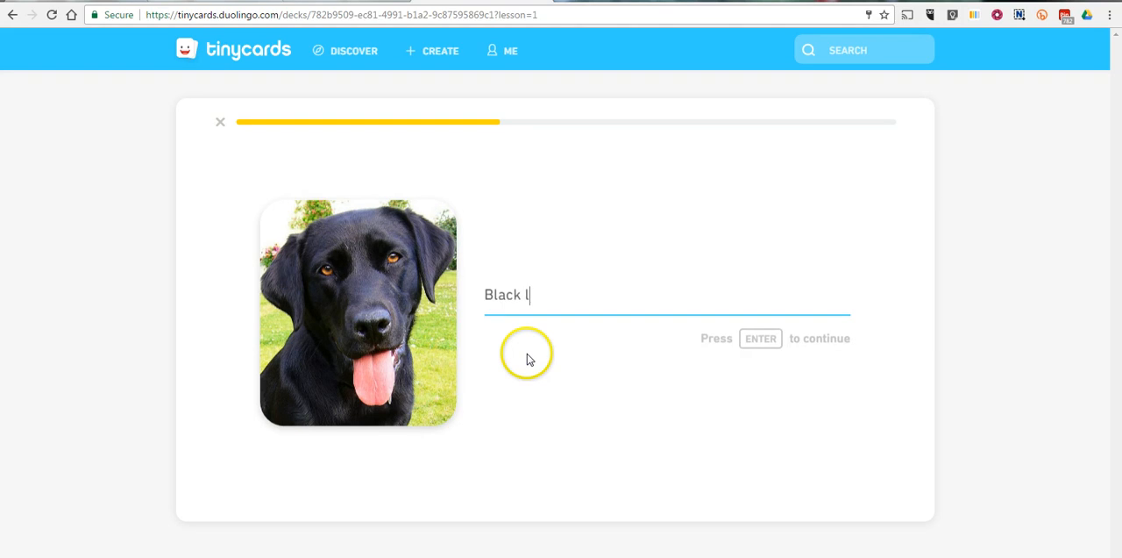
{"action": "type", "text": "ab"}
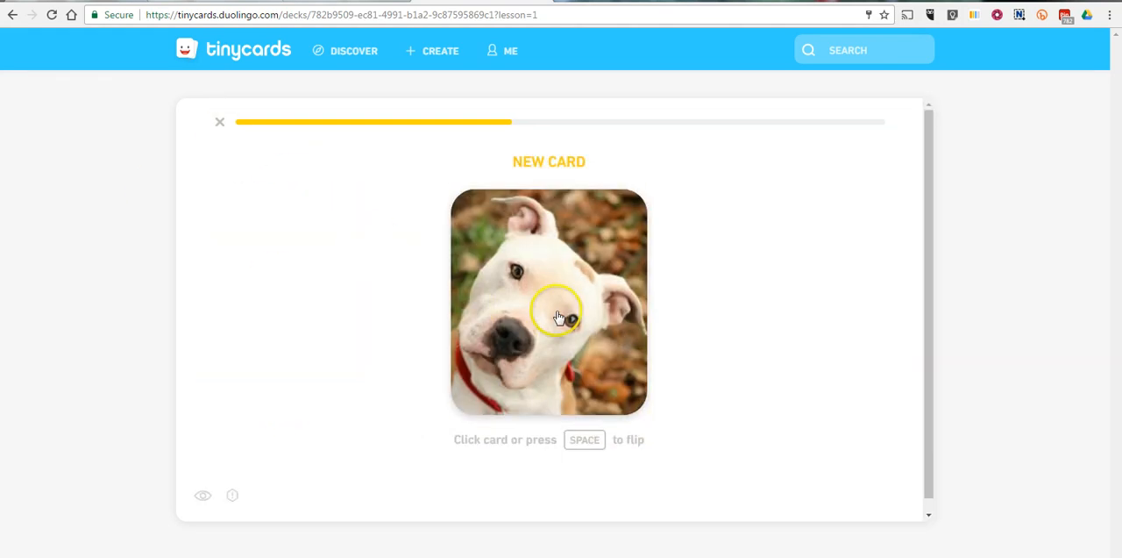
- Learn the poodle and pitbull cards, pick Poodle, and type 'German shepherd' correctly
{"action": "left_click", "coordinate": [557, 316]}
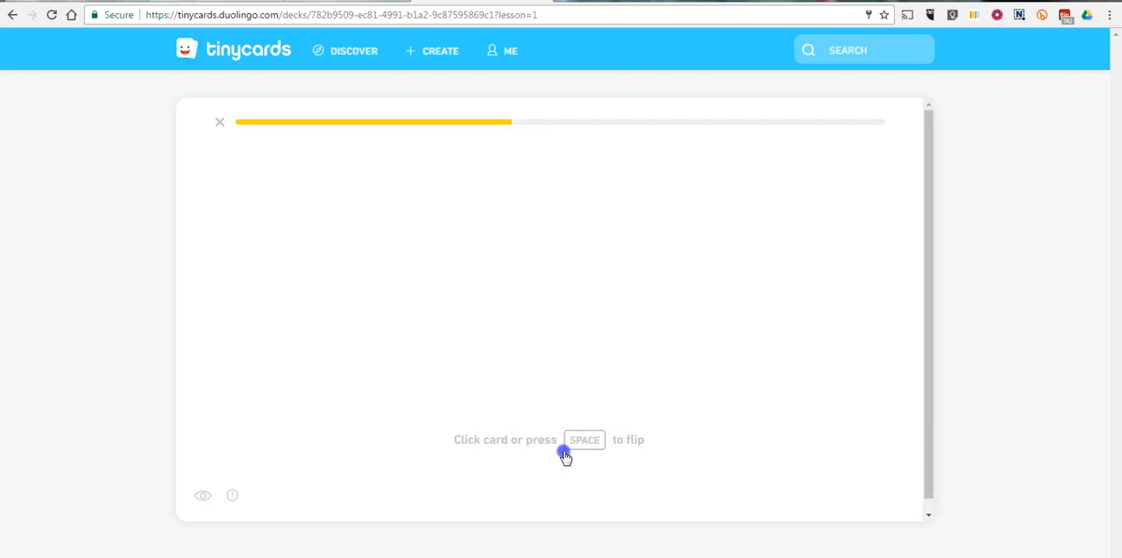
{"action": "left_click", "coordinate": [555, 304]}
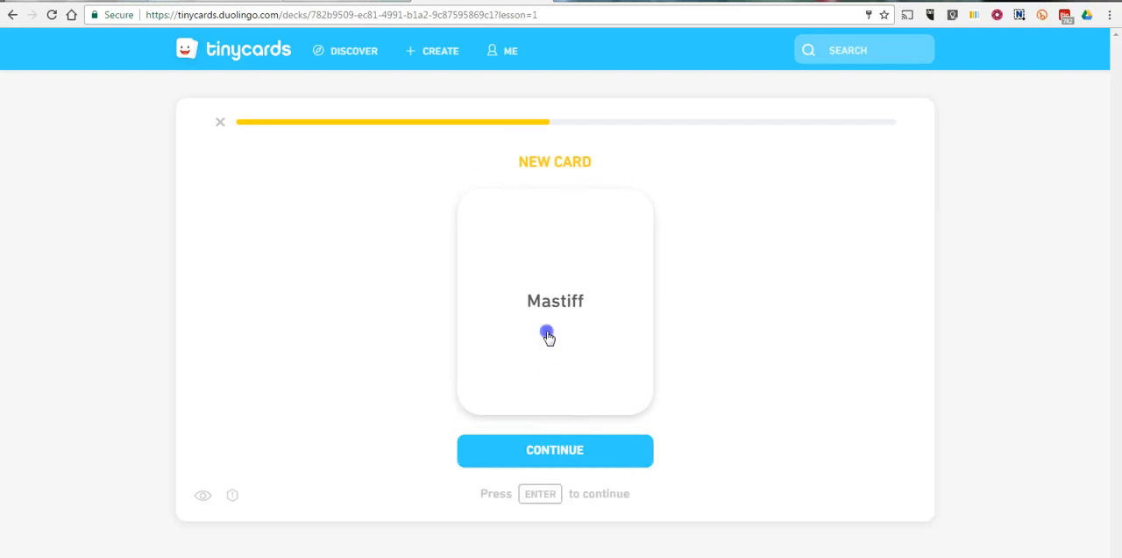
{"action": "left_click", "coordinate": [554, 451]}
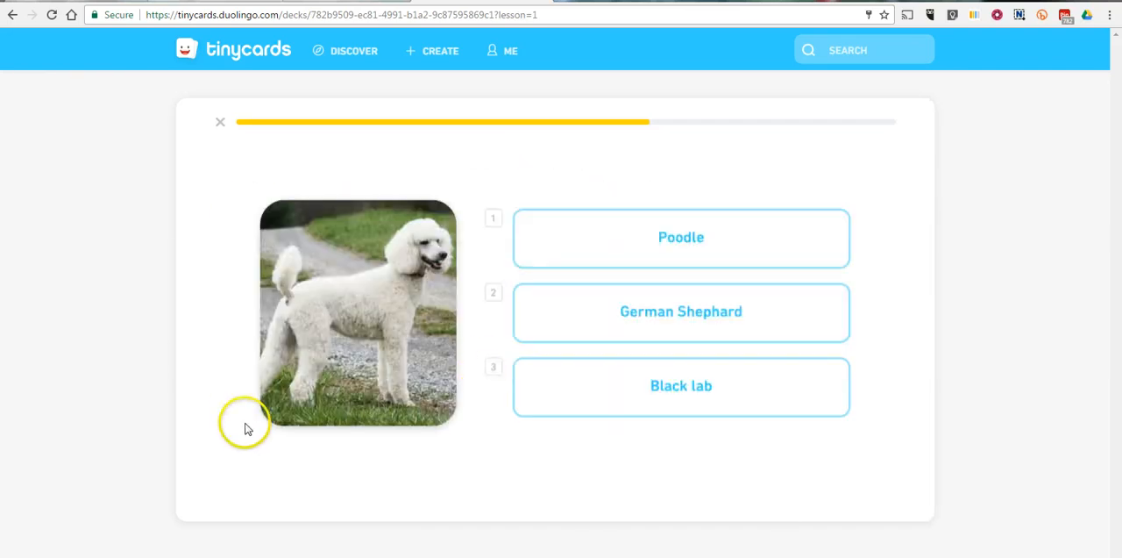
{"action": "left_click", "coordinate": [681, 237]}
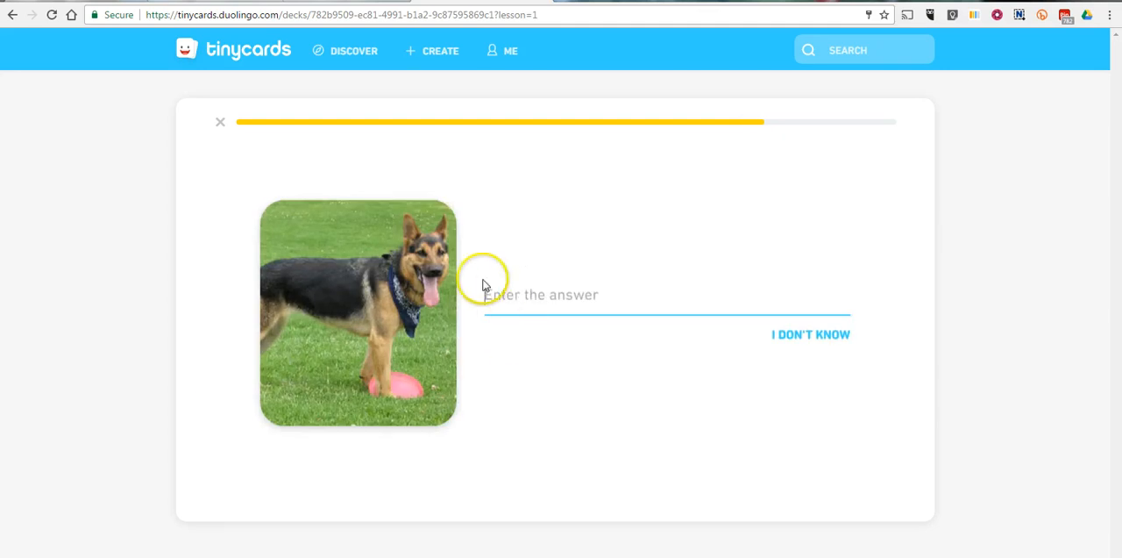
{"action": "type", "text": "Germ"}
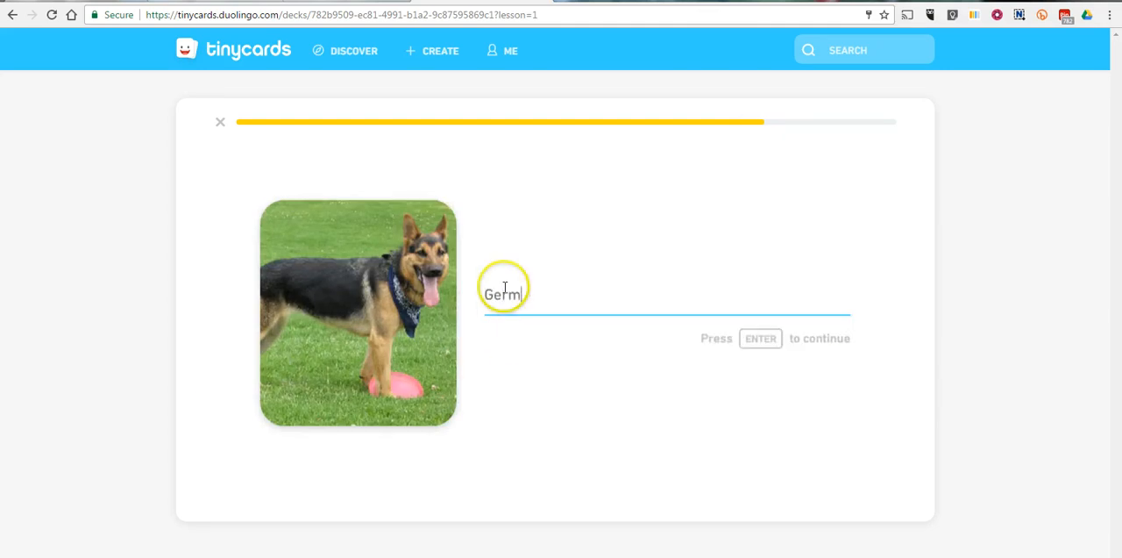
{"action": "type", "text": "an shl"}
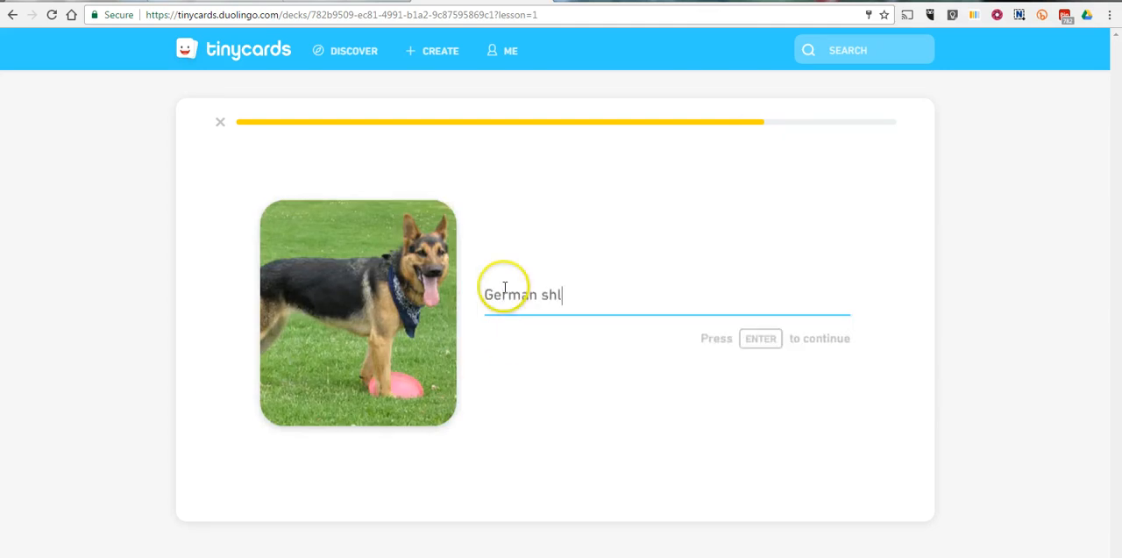
{"action": "type", "text": "epherd"}
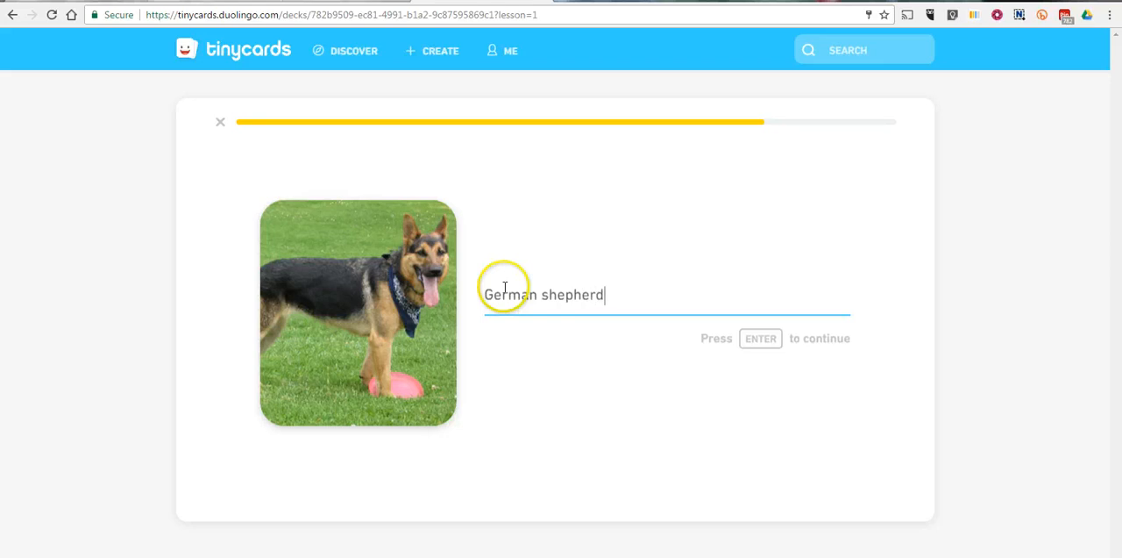
{"action": "key", "text": "Enter"}
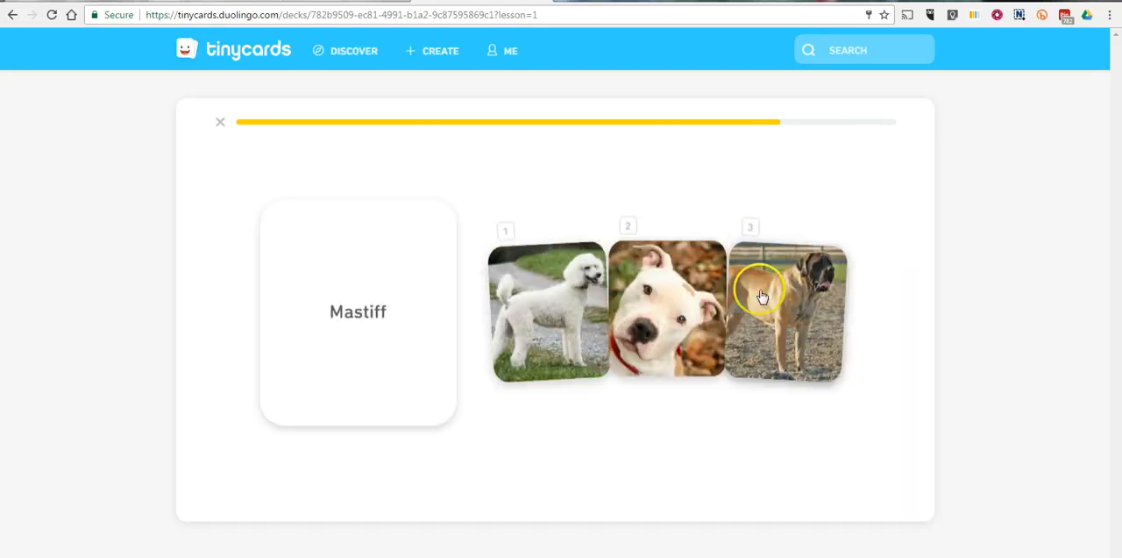
- Match and type 'Mastiff', then finish the lesson back at the deck overview
{"action": "left_click", "coordinate": [763, 295]}
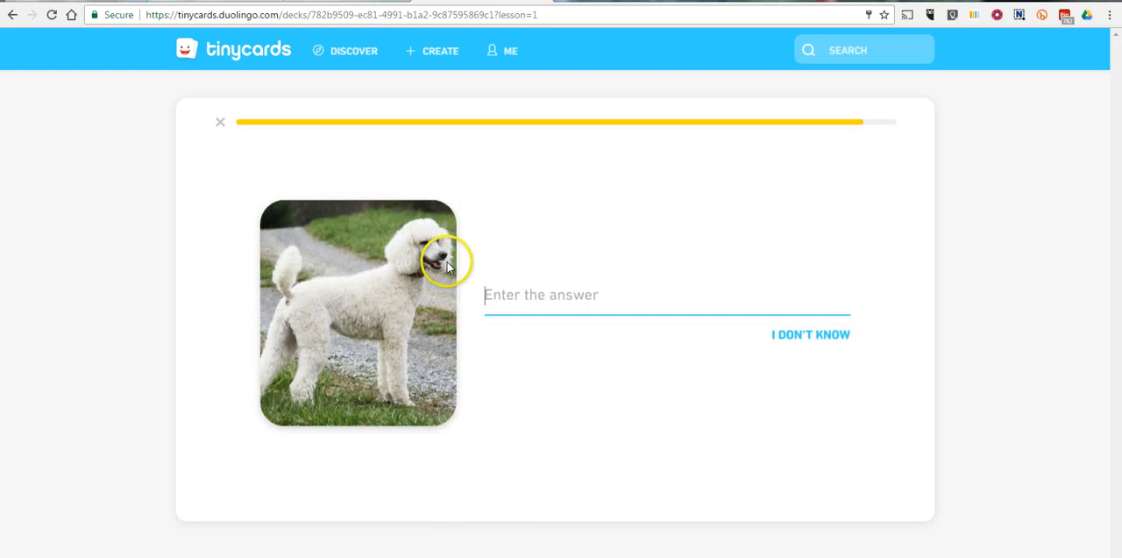
{"action": "type", "text": "Pod"}
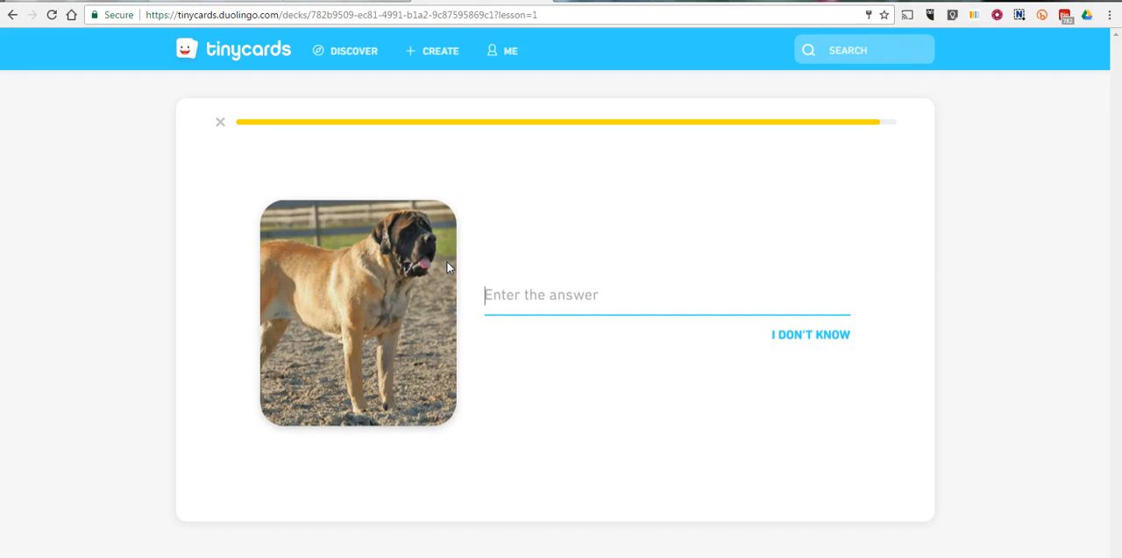
{"action": "type", "text": "mastif"}
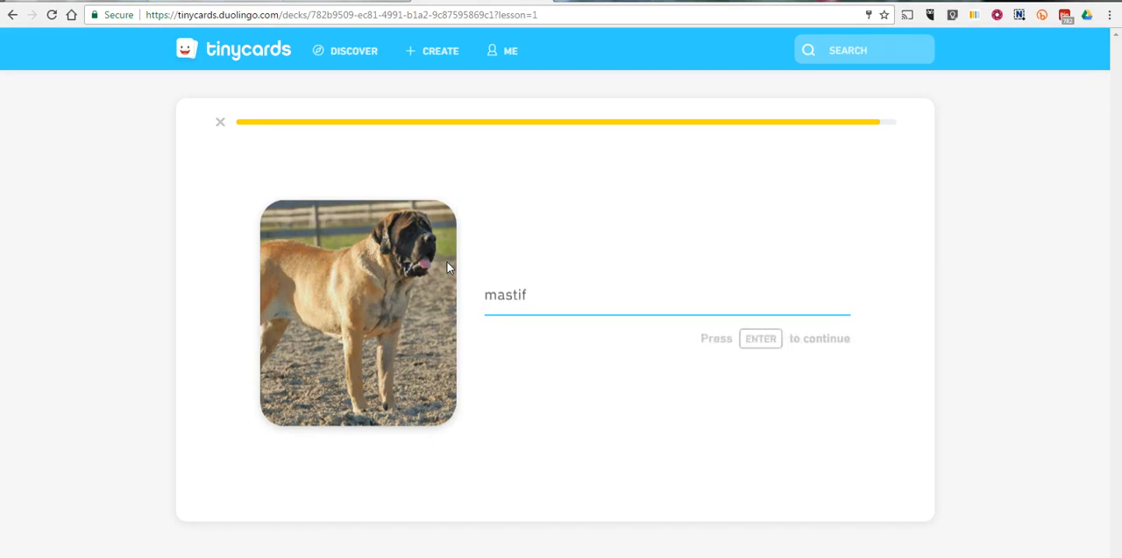
{"action": "key", "text": "Enter"}
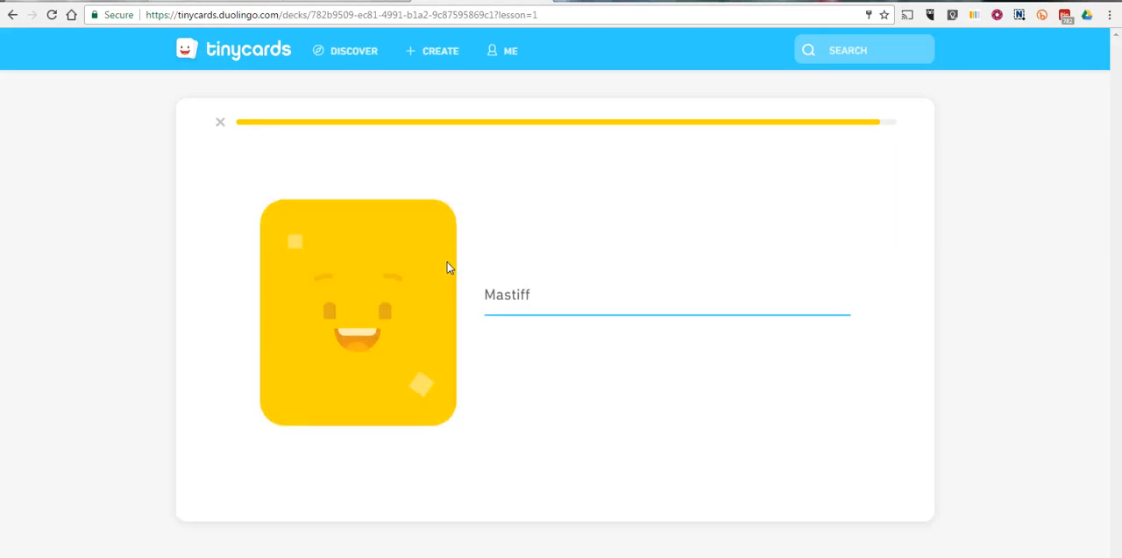
{"action": "left_click", "coordinate": [221, 121]}
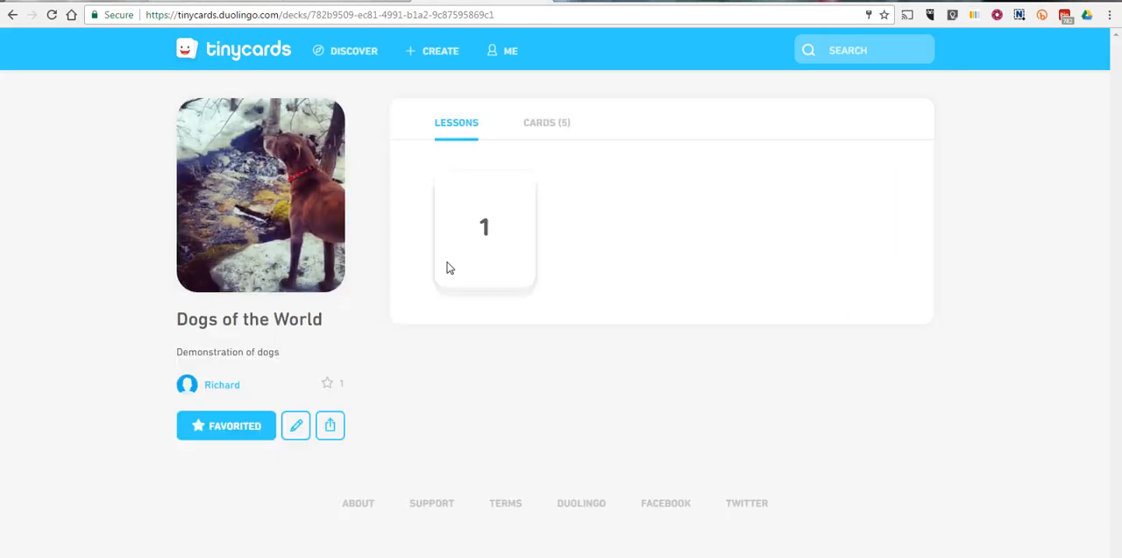